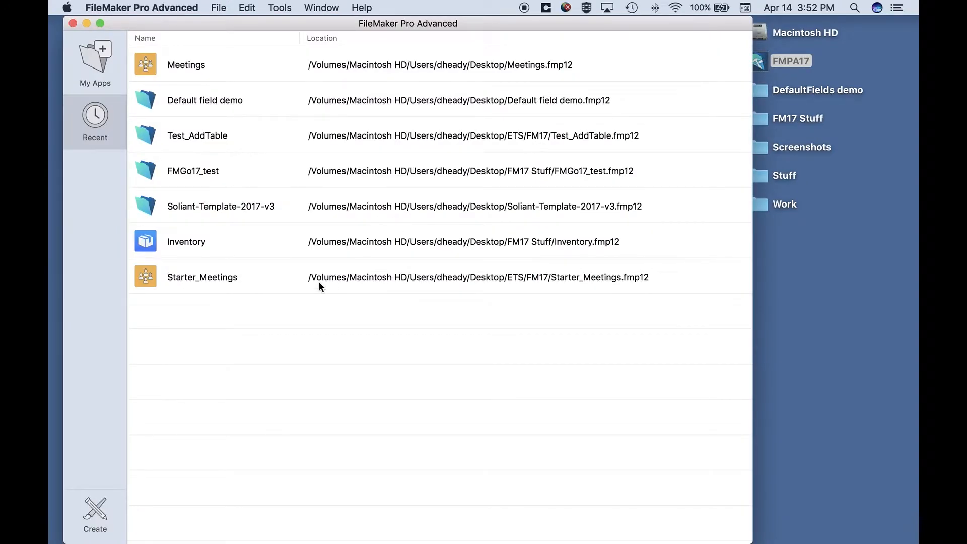
pyautogui.moveTo(178, 263)
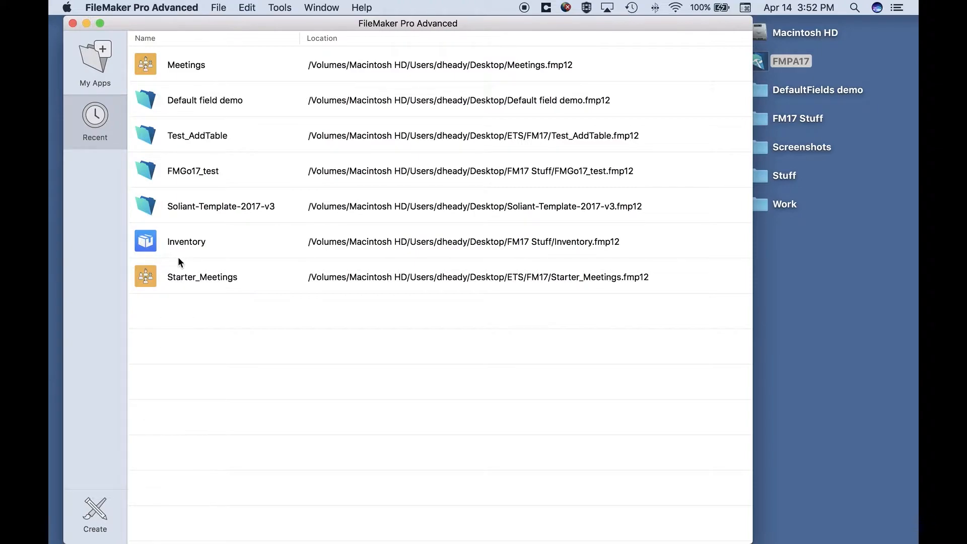
# Build a new app from the Meetings starter and save it as Meetings.fmp12 on the Desktop
pyautogui.click(94, 515)
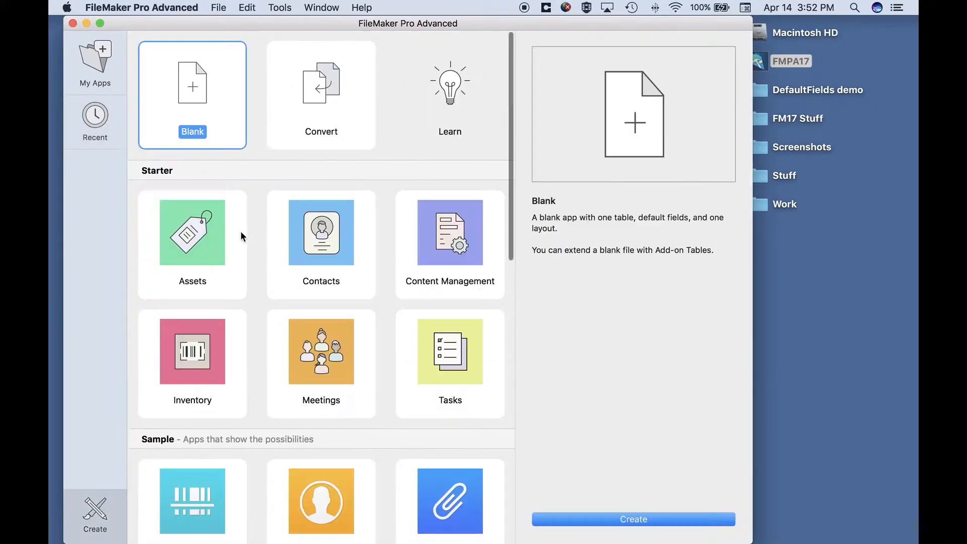
pyautogui.moveTo(341, 357)
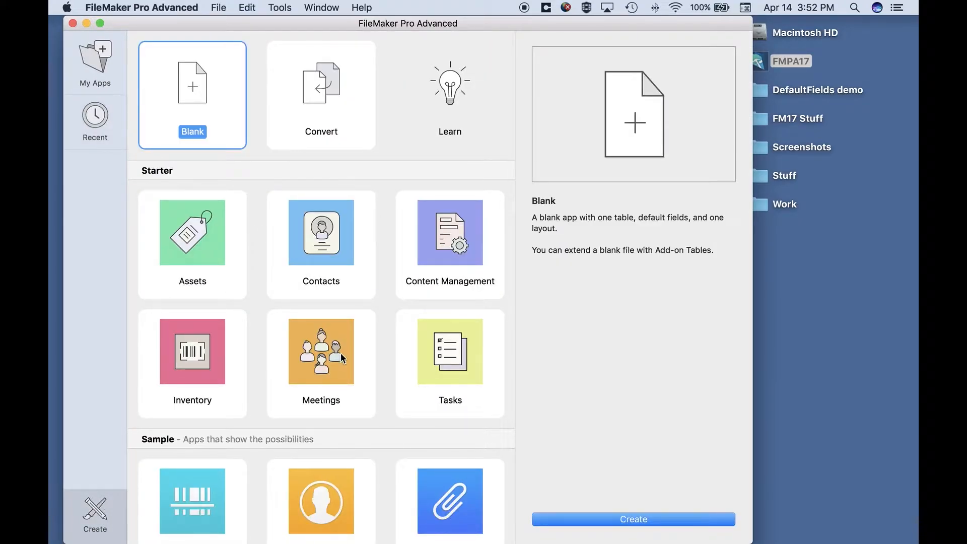
pyautogui.click(321, 351)
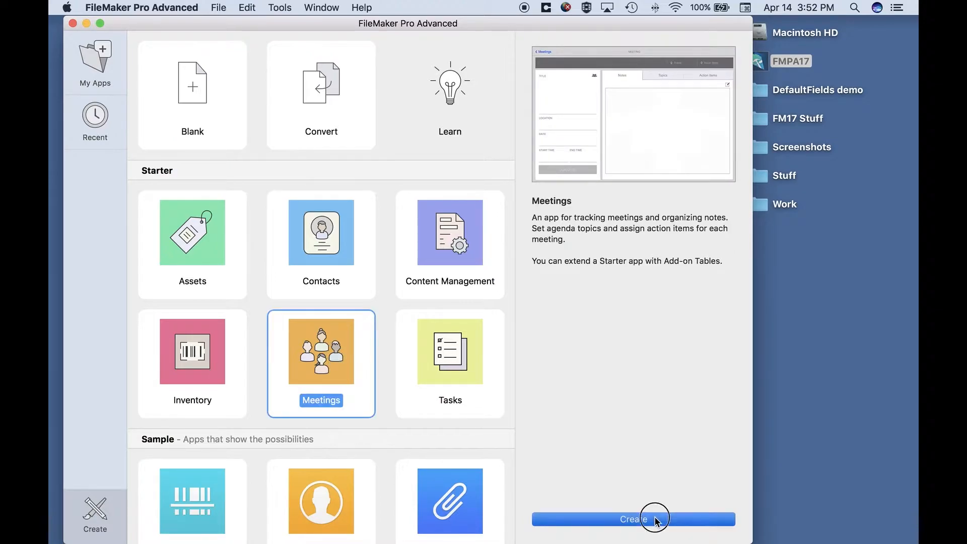
pyautogui.click(632, 518)
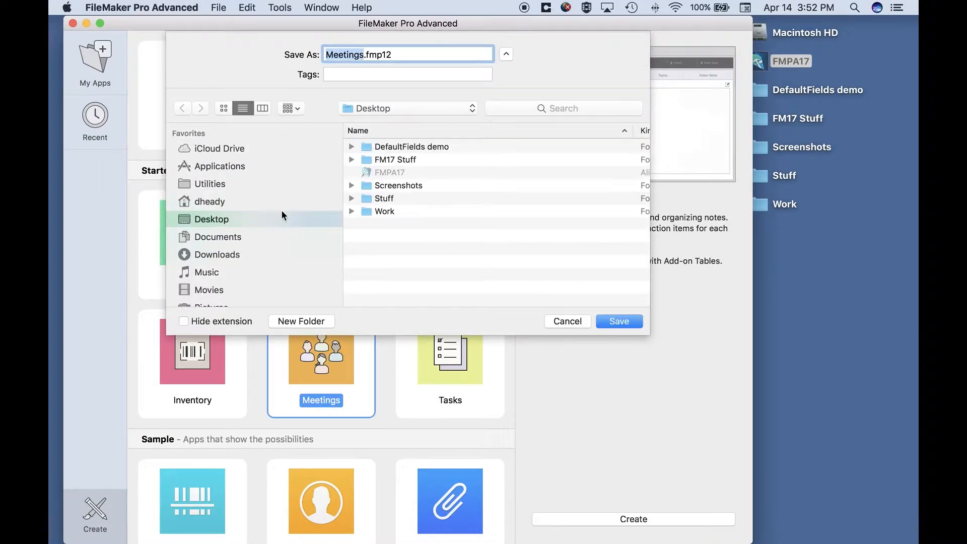
pyautogui.click(618, 321)
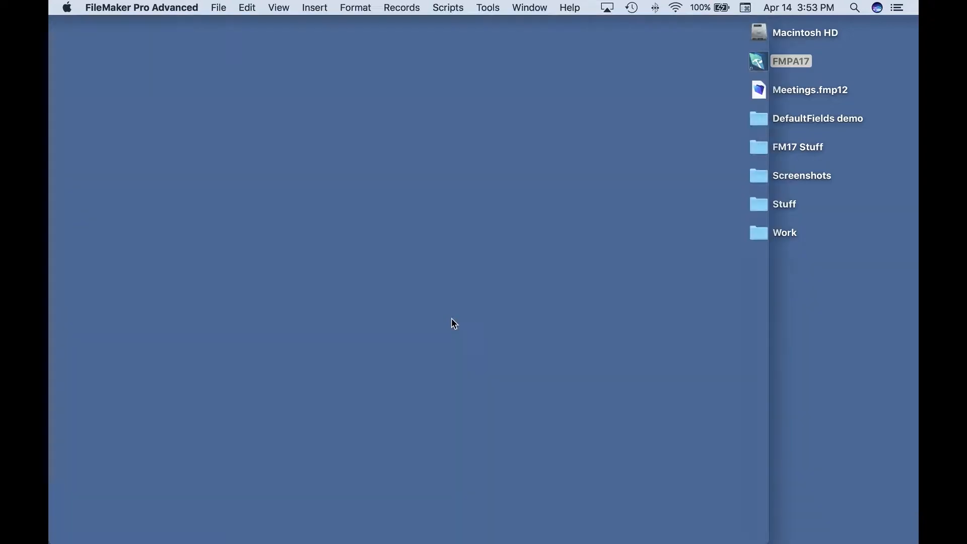
# Open the Meetings file and review the layout list, staying on Meeting Details
pyautogui.doubleClick(810, 89)
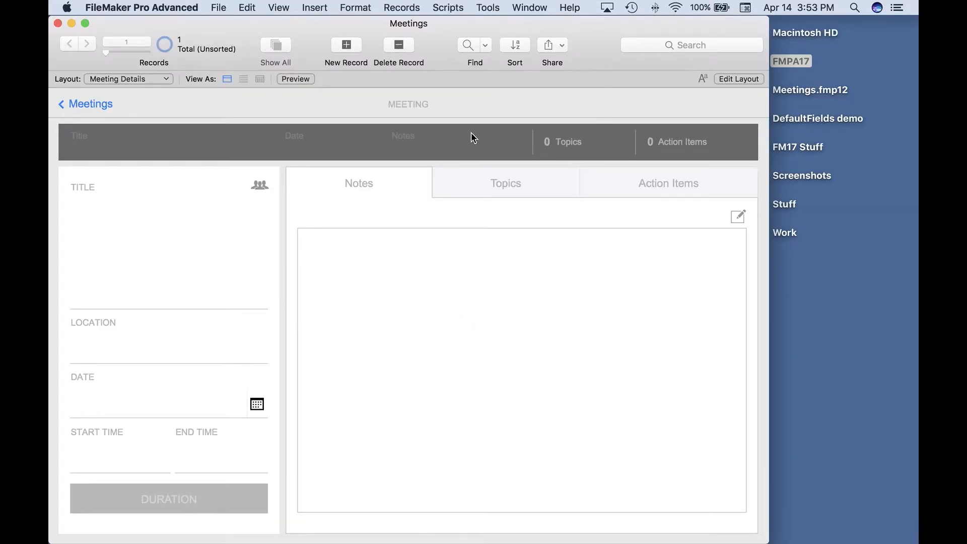
pyautogui.moveTo(60, 107)
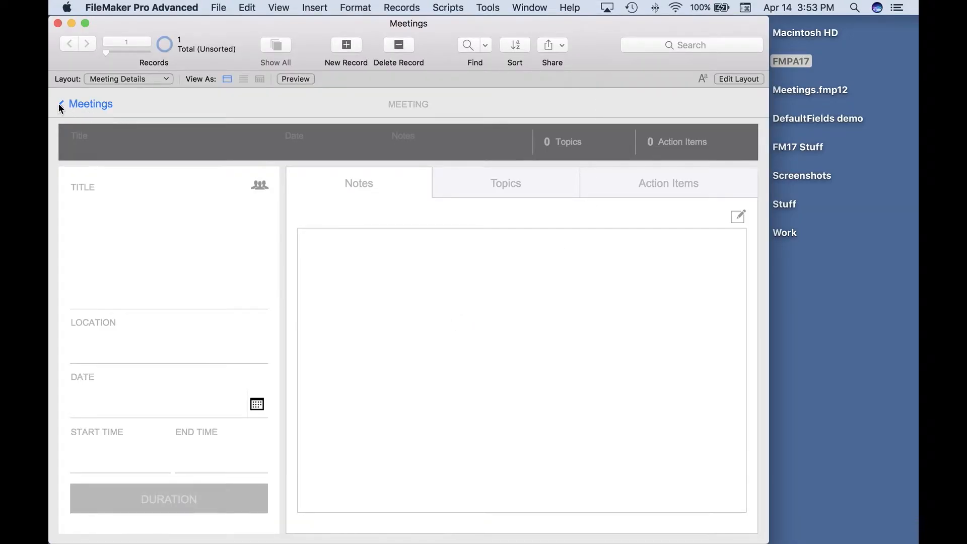
pyautogui.click(128, 78)
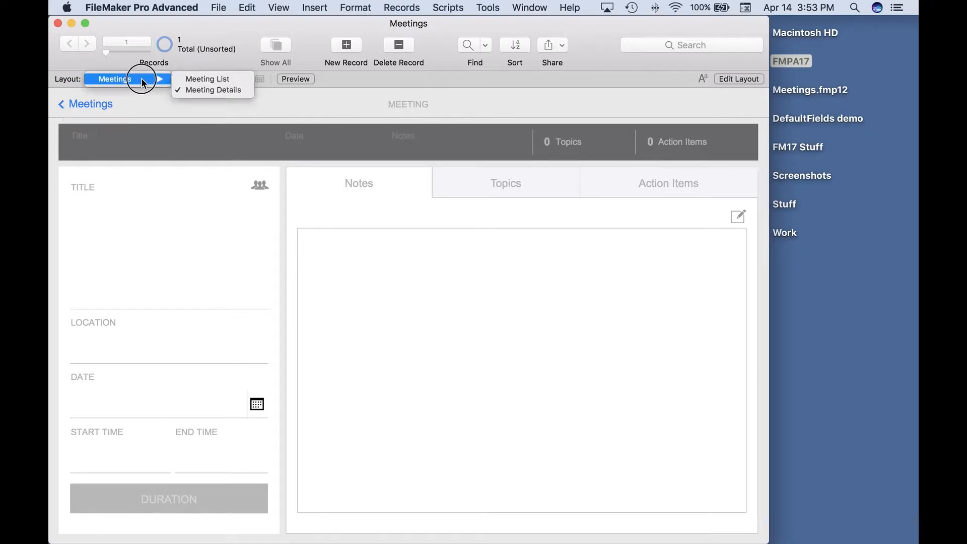
pyautogui.click(214, 89)
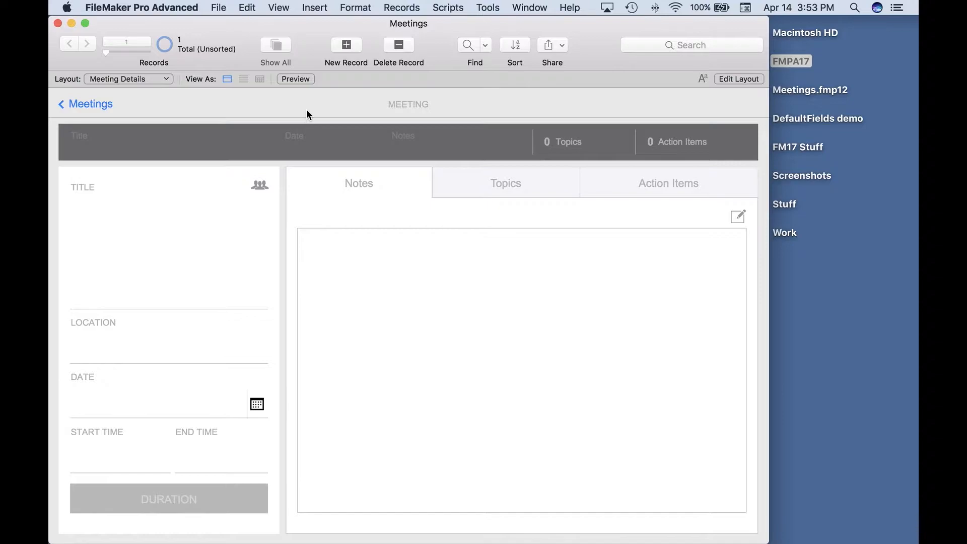
pyautogui.moveTo(228, 13)
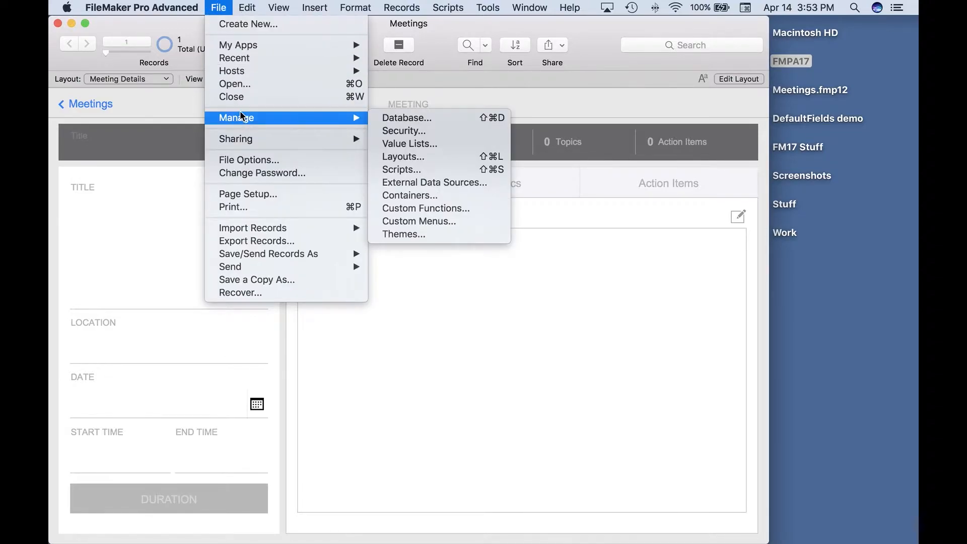
# In Manage Database's Tables list, create a table named Test
pyautogui.click(406, 118)
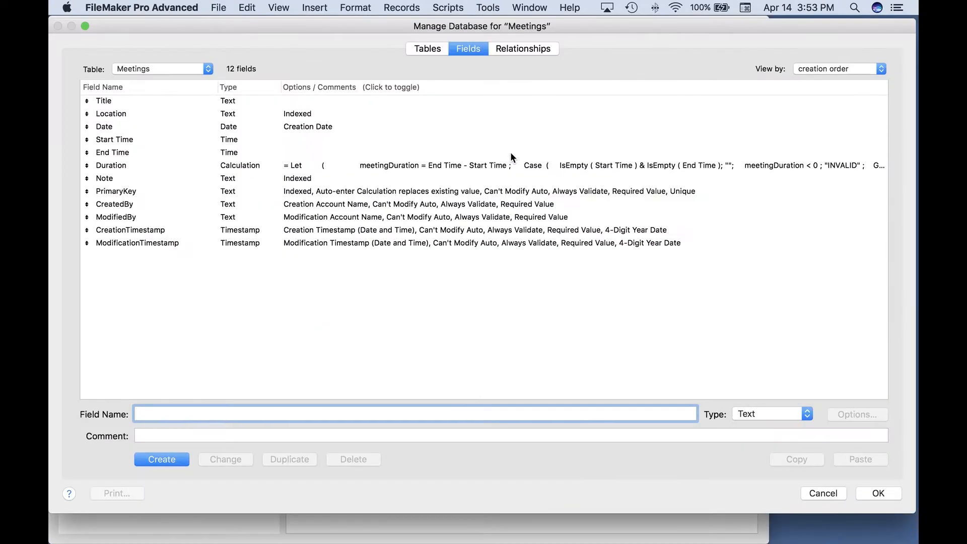
pyautogui.click(426, 48)
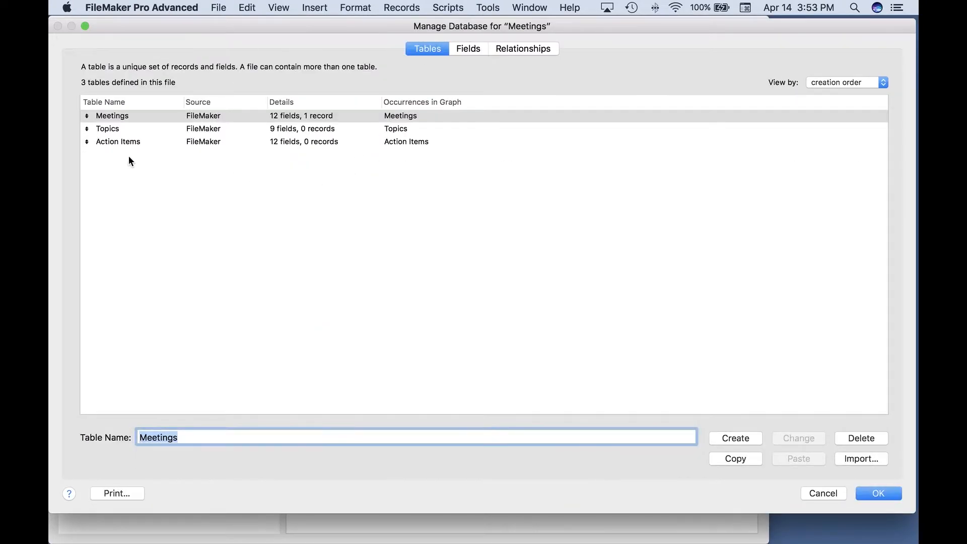
pyautogui.moveTo(148, 153)
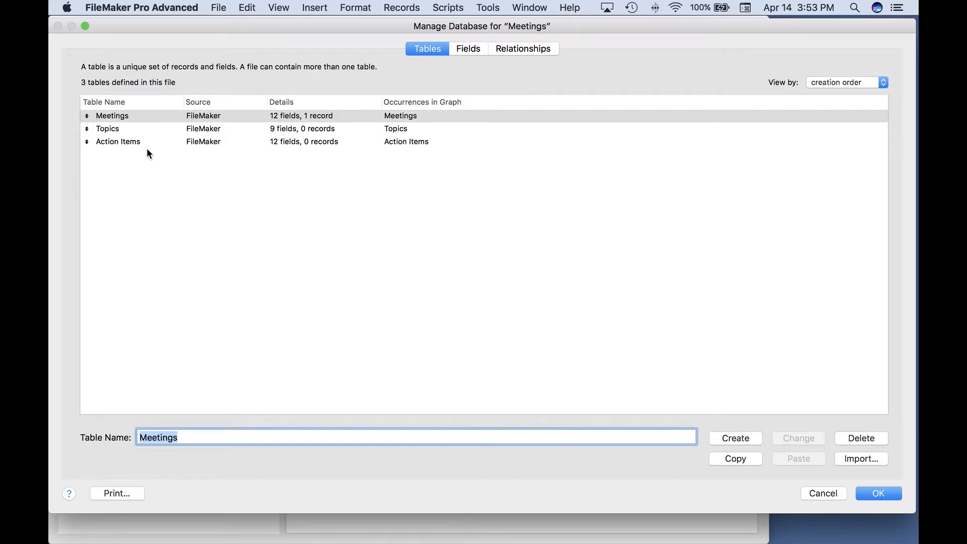
pyautogui.moveTo(218, 434)
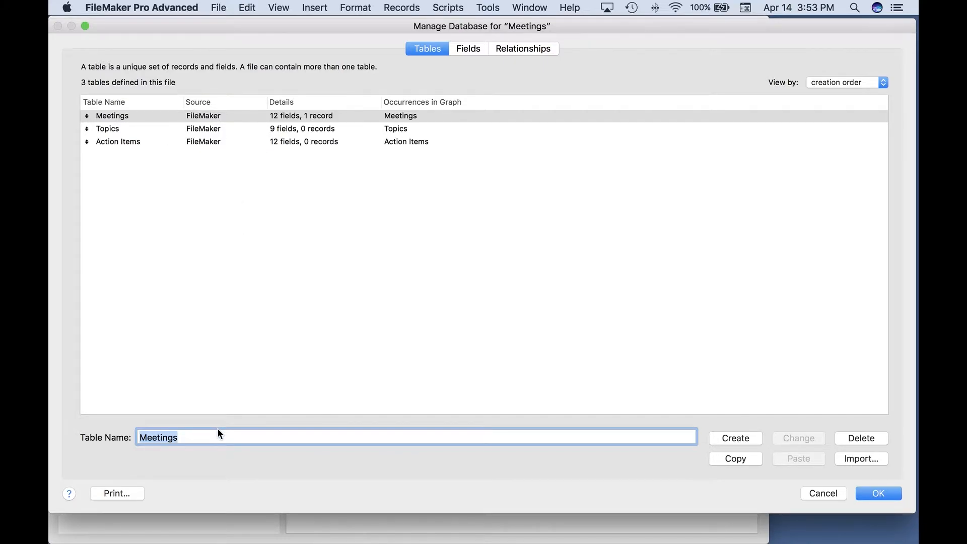
pyautogui.write('Test')
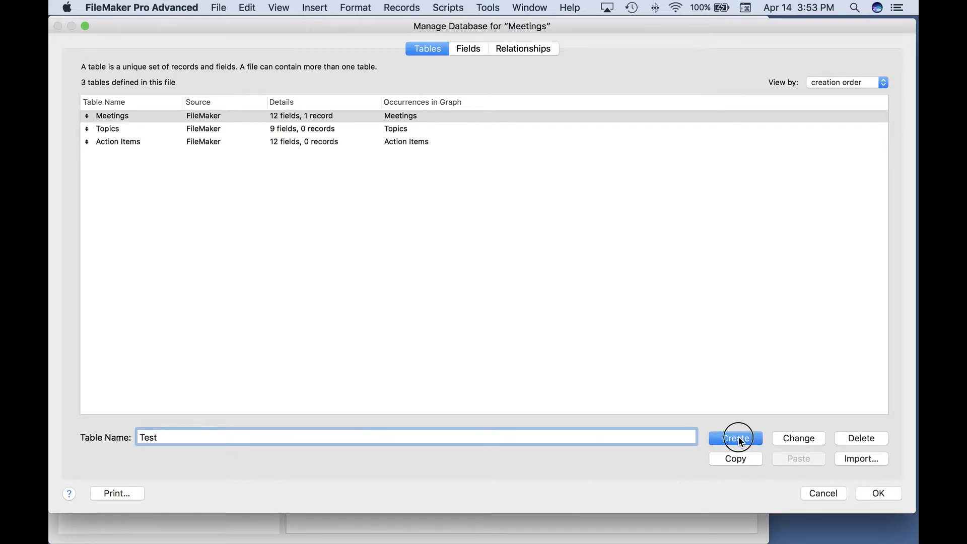
pyautogui.click(734, 438)
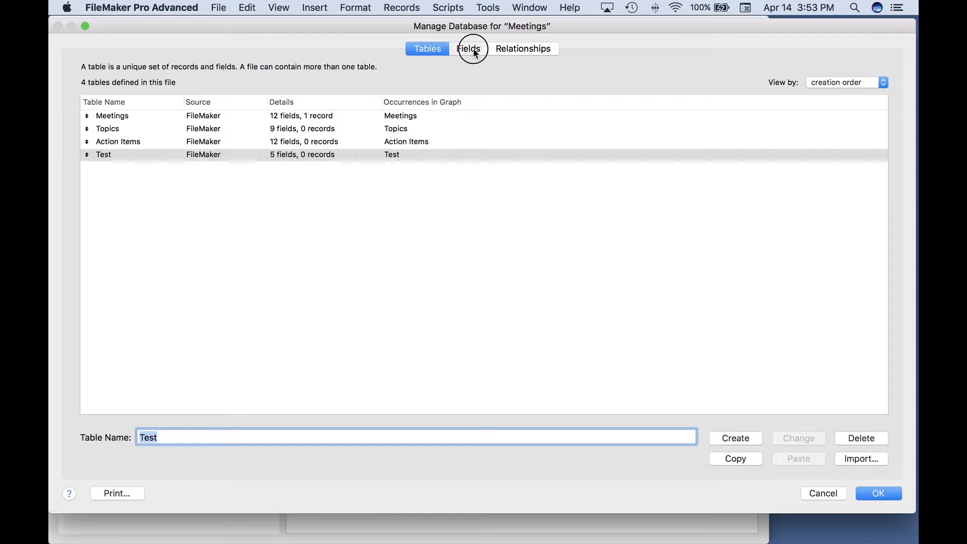
# List the Test table's five default fields and select PrimaryKey
pyautogui.click(468, 49)
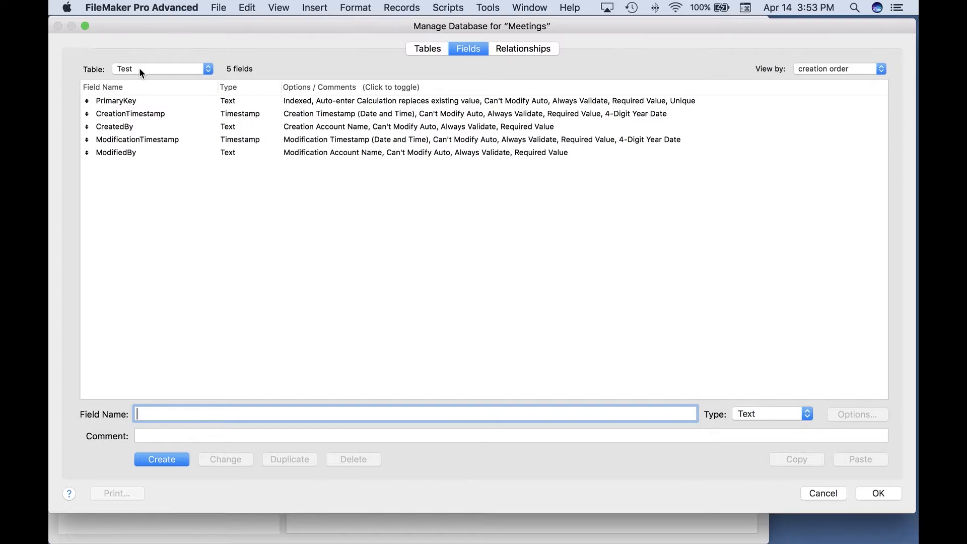
pyautogui.moveTo(142, 167)
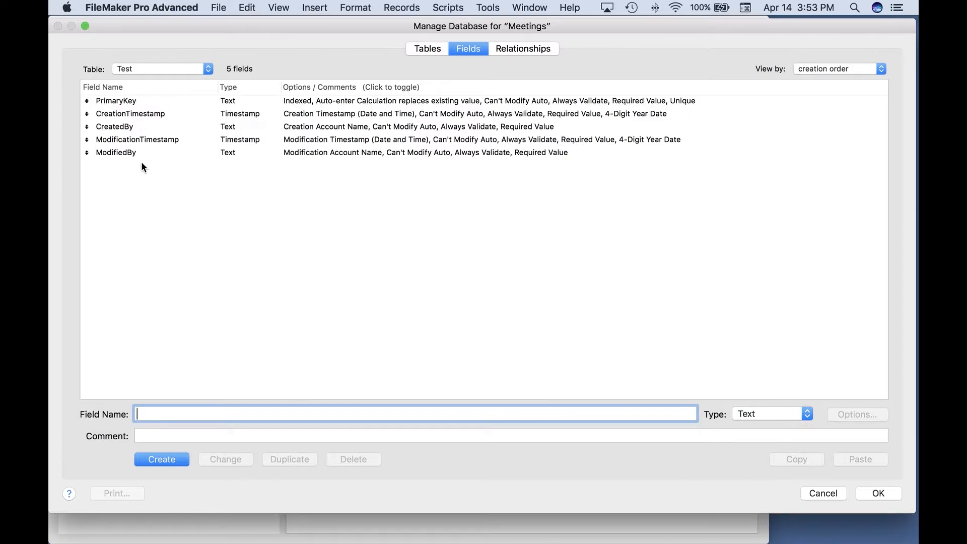
pyautogui.moveTo(206, 115)
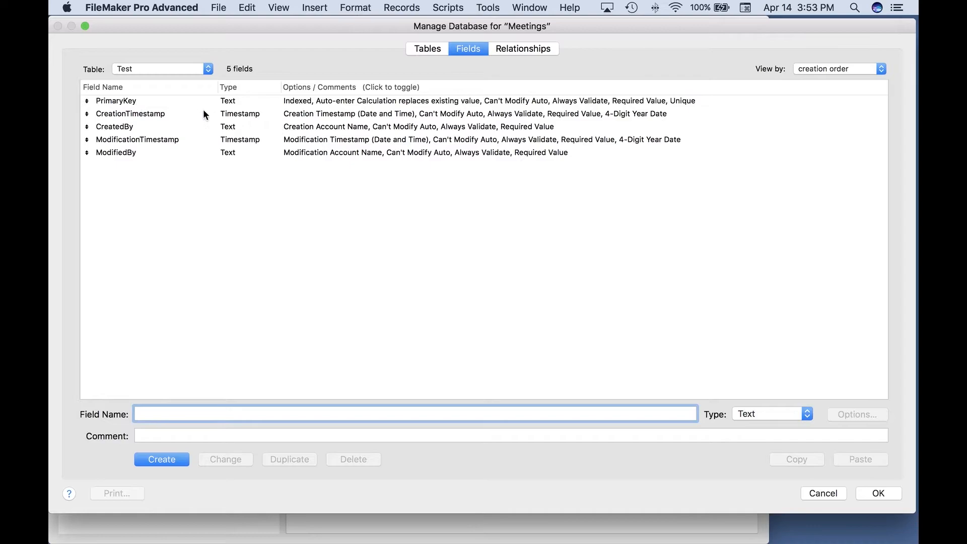
pyautogui.click(116, 101)
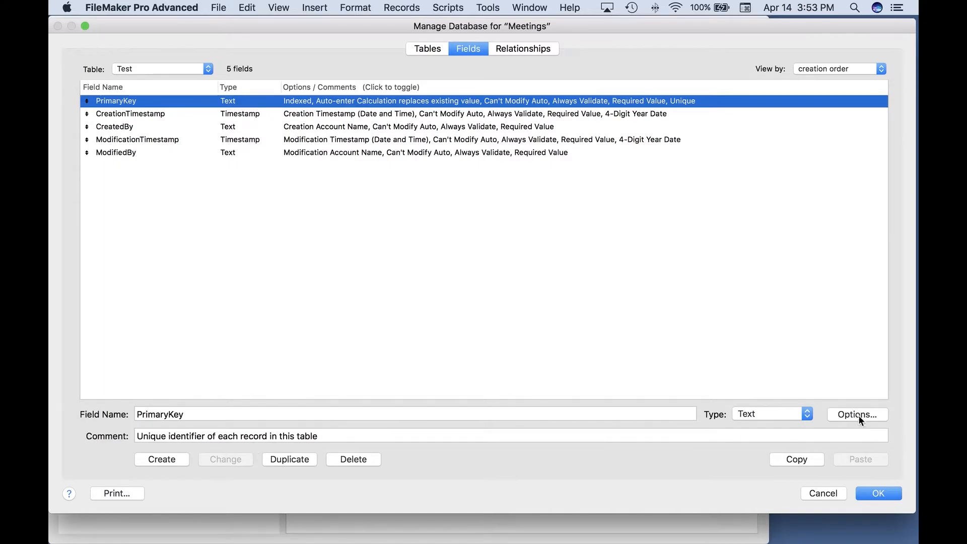
# Inspect PrimaryKey's auto-enter calculation and storage settings without changing them
pyautogui.click(857, 414)
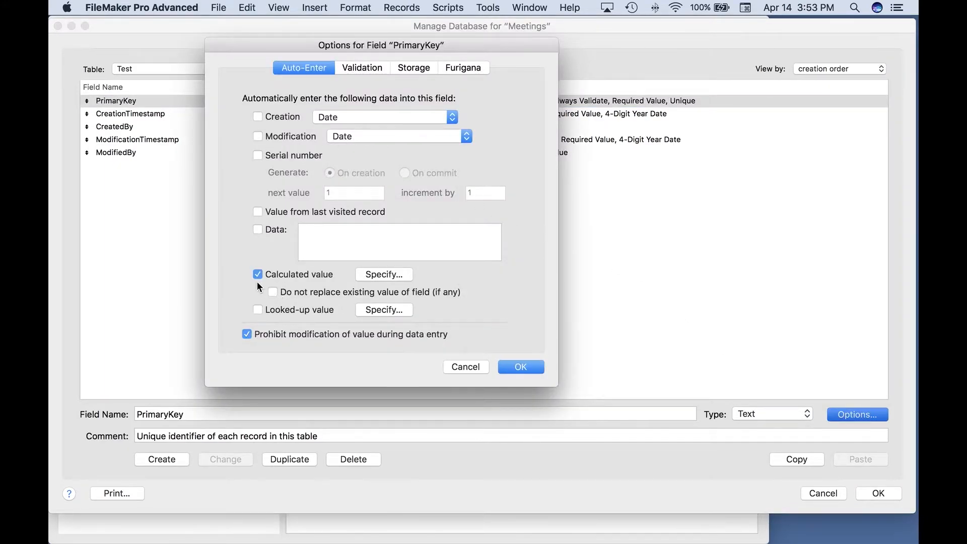
pyautogui.click(382, 274)
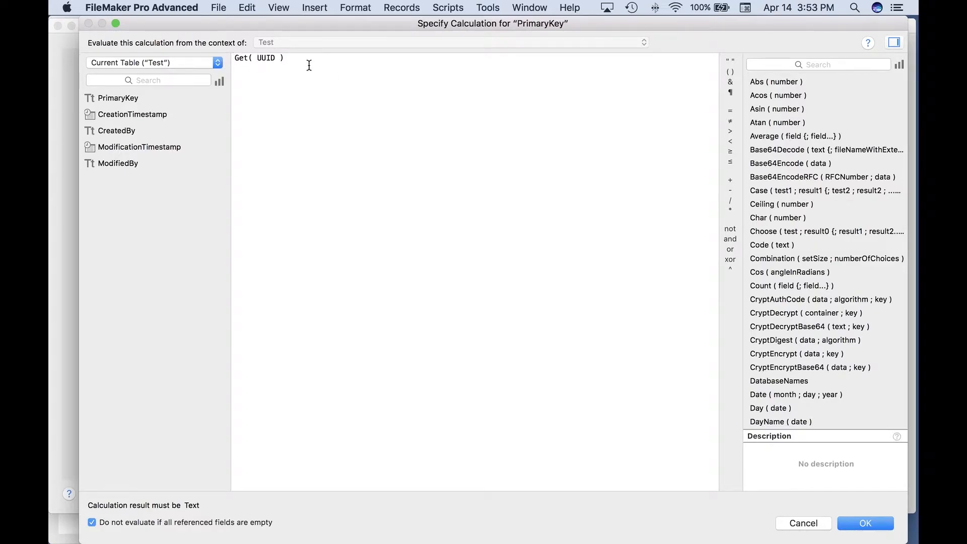
pyautogui.click(864, 522)
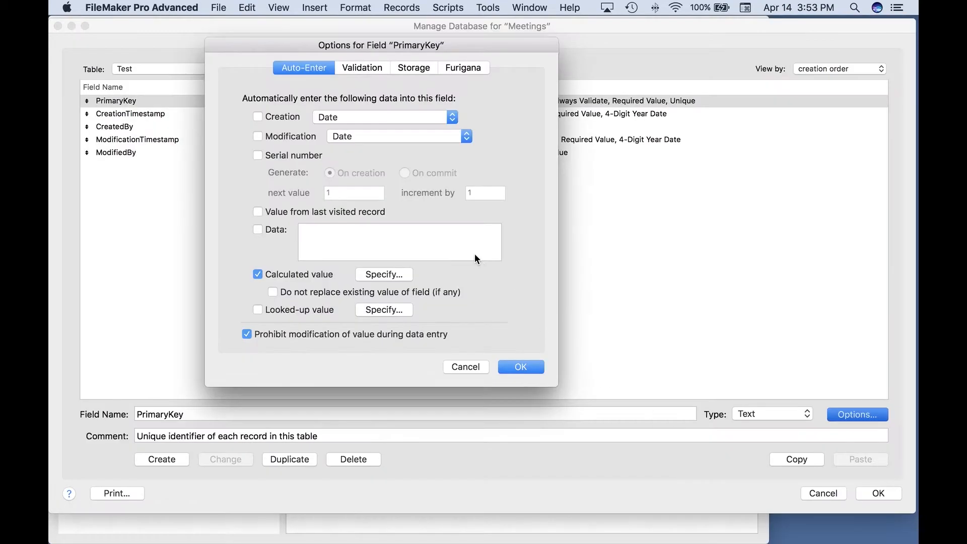
pyautogui.moveTo(379, 79)
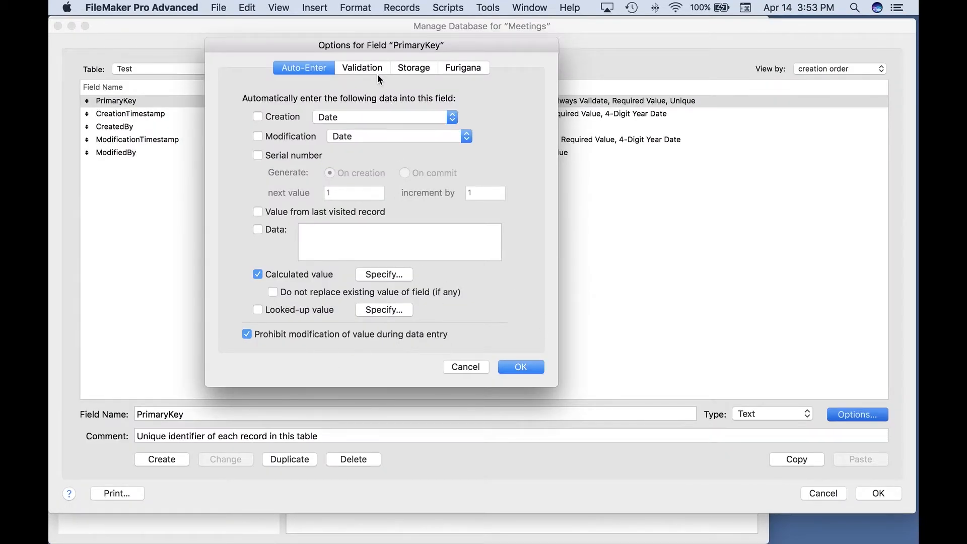
pyautogui.click(413, 67)
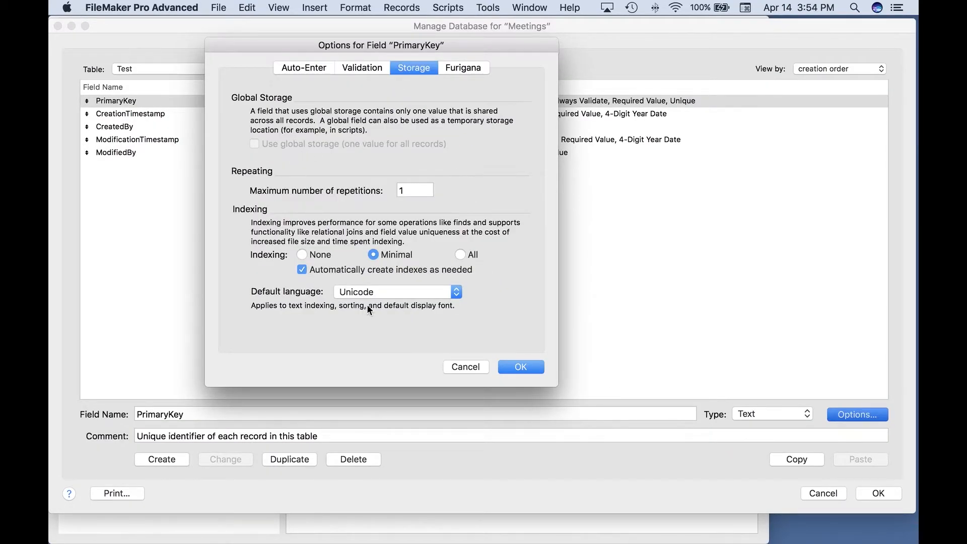
pyautogui.moveTo(518, 387)
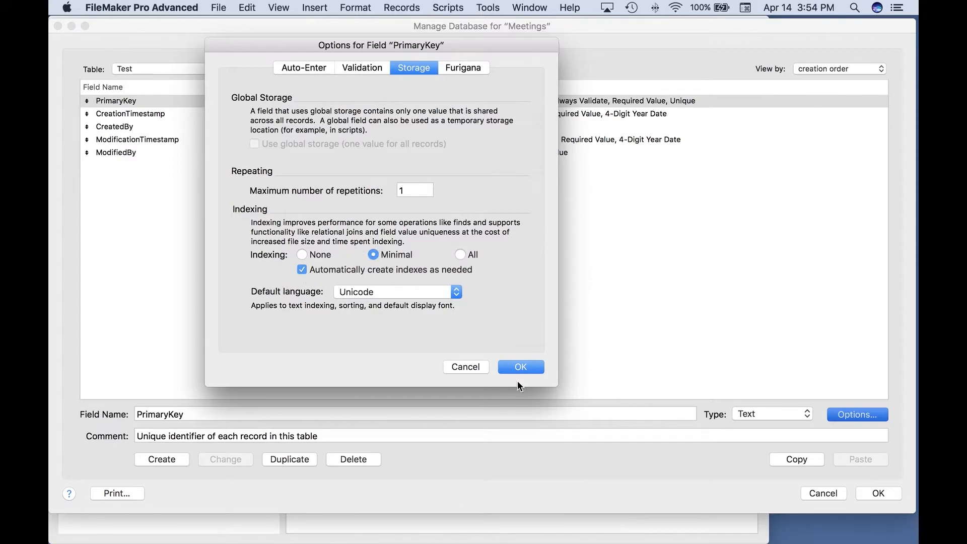
pyautogui.click(519, 366)
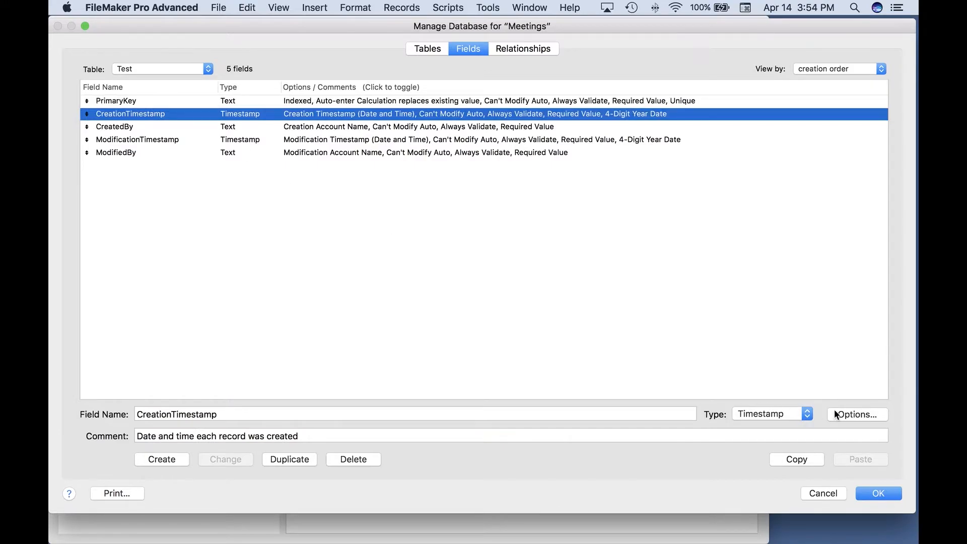
# Inspect CreationTimestamp's storage and auto-enter options, then cancel
pyautogui.click(856, 414)
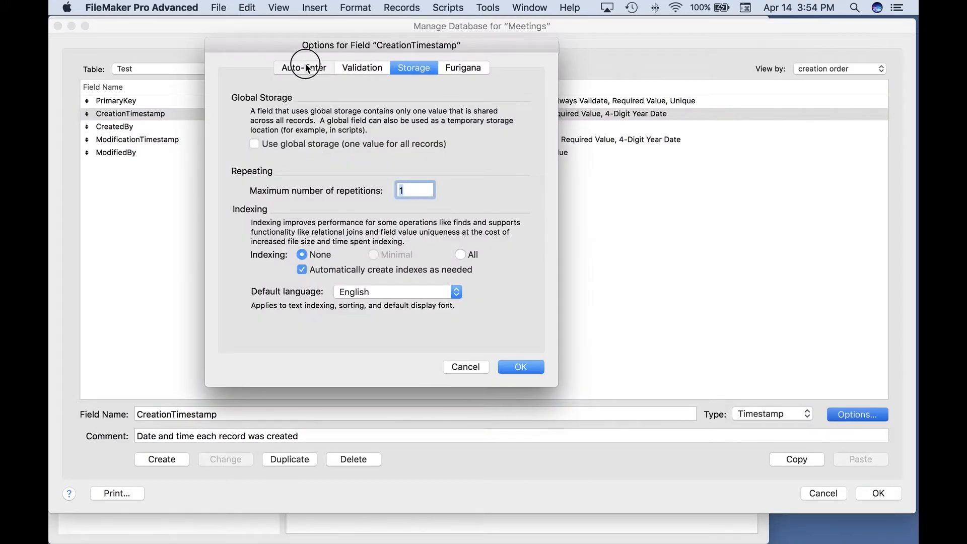
pyautogui.click(302, 67)
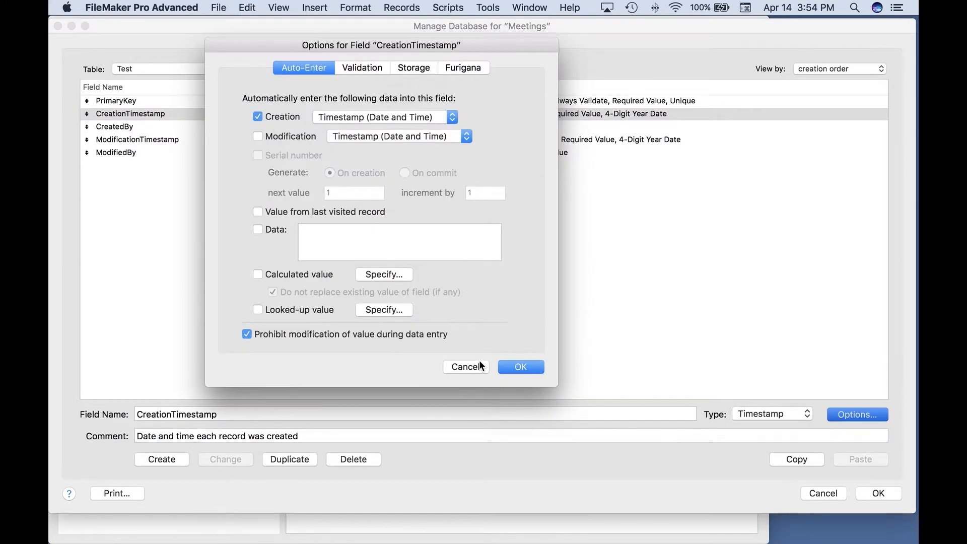
pyautogui.click(519, 366)
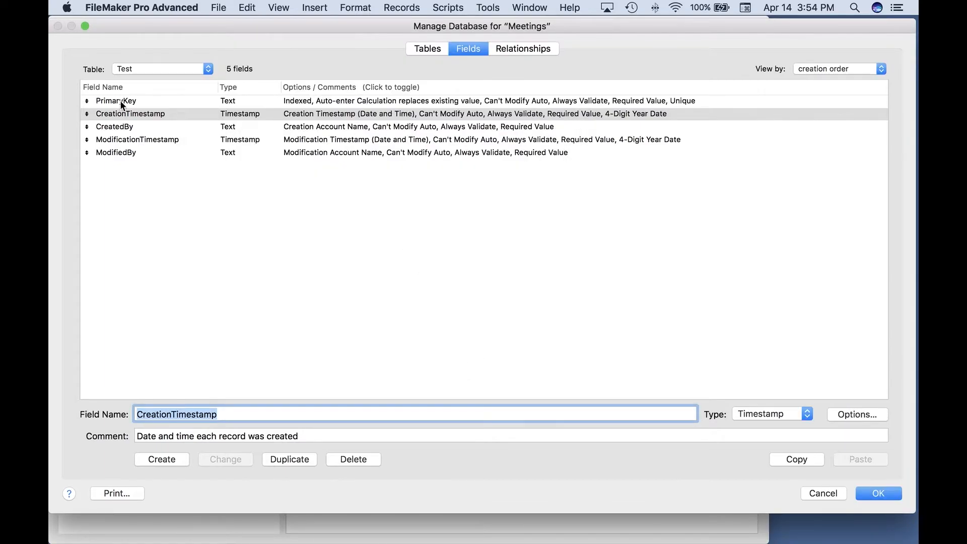
pyautogui.moveTo(121, 171)
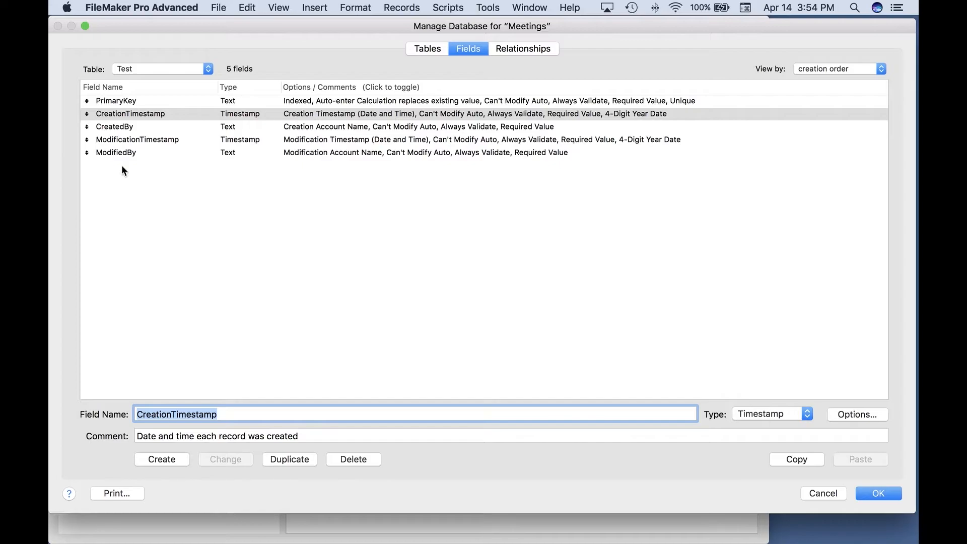
pyautogui.moveTo(695, 469)
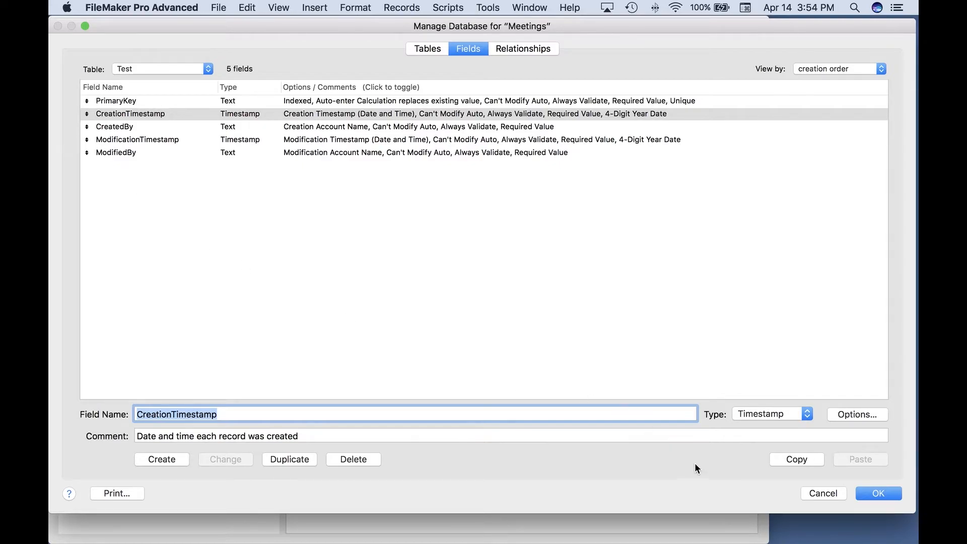
# Cancel Manage Database and discard all table and field changes
pyautogui.click(822, 492)
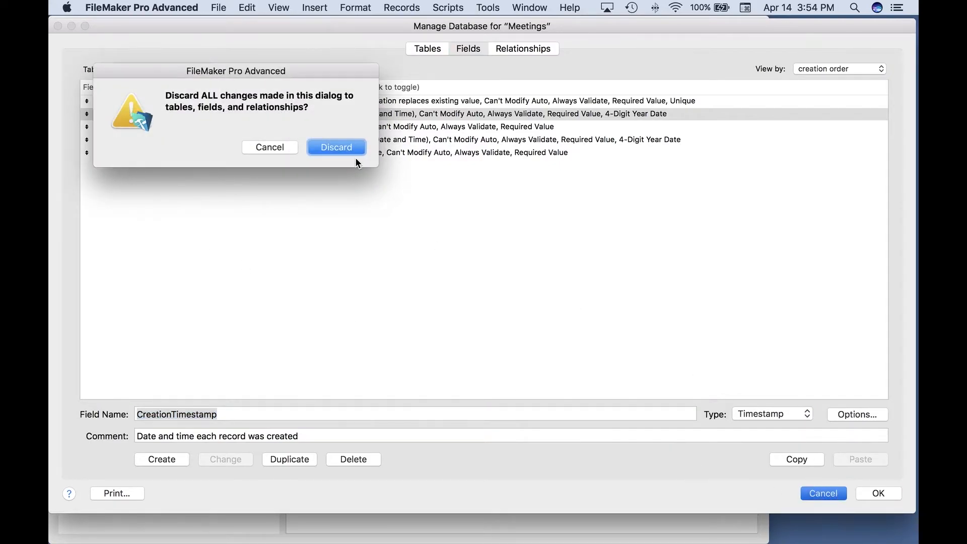
pyautogui.click(336, 147)
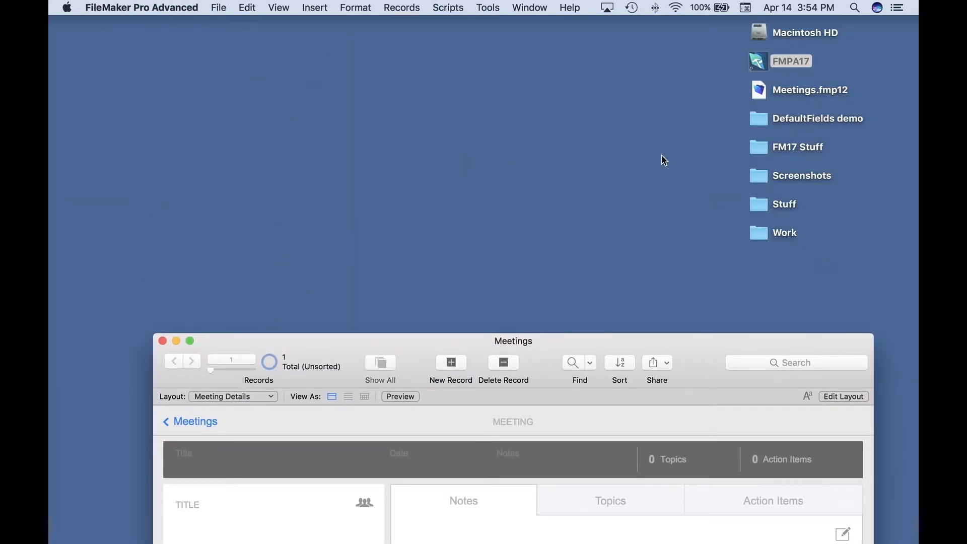
pyautogui.moveTo(661, 88)
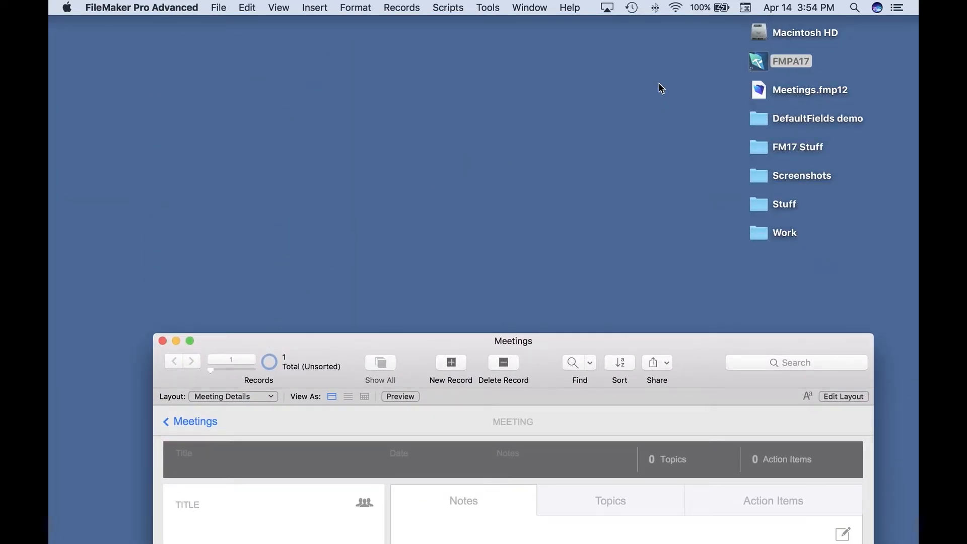
pyautogui.moveTo(629, 205)
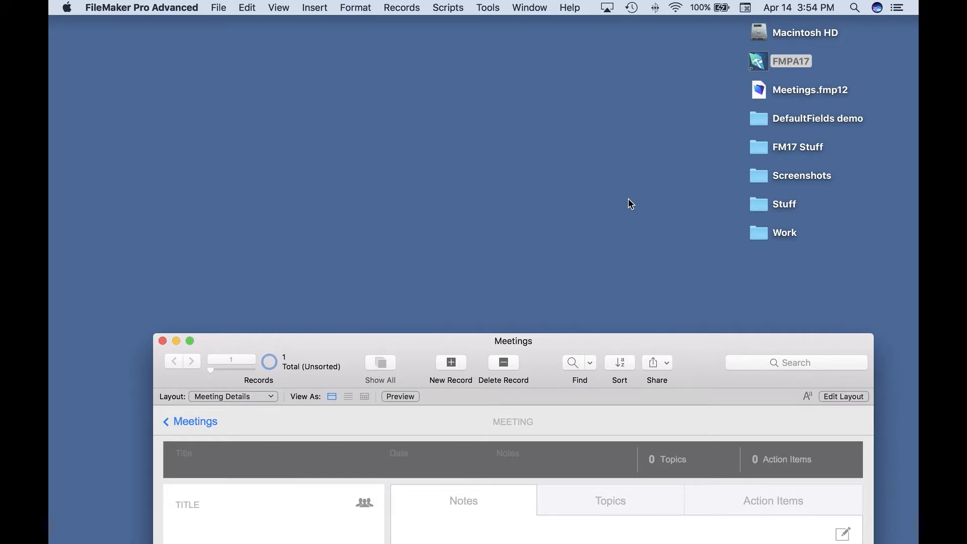
pyautogui.moveTo(658, 154)
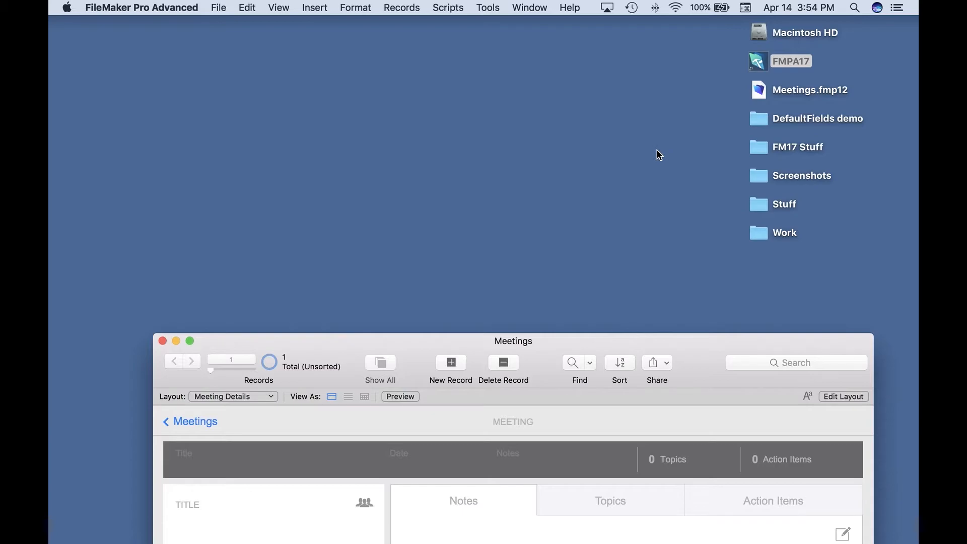
pyautogui.moveTo(620, 223)
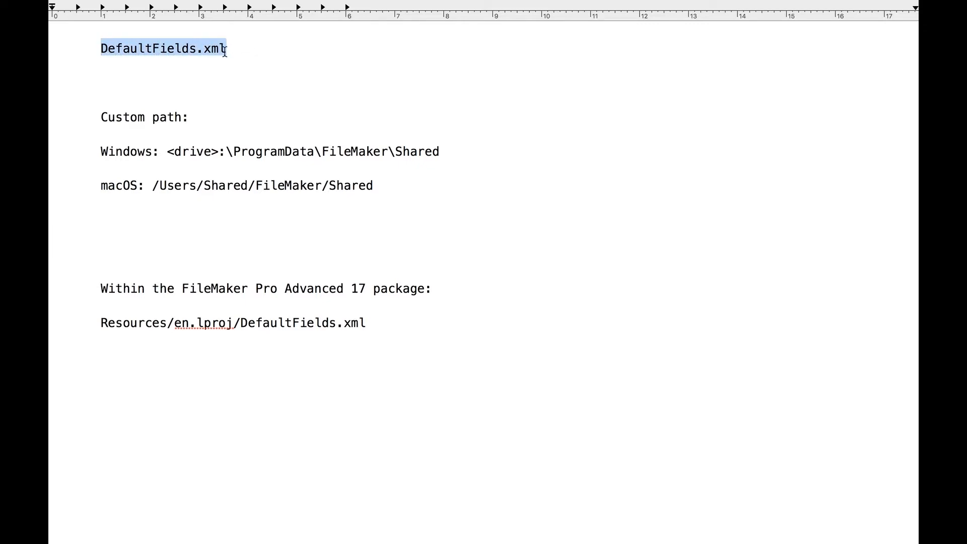
# Review the TextEdit note on DefaultFields.xml custom paths for Windows and macOS
pyautogui.click(99, 156)
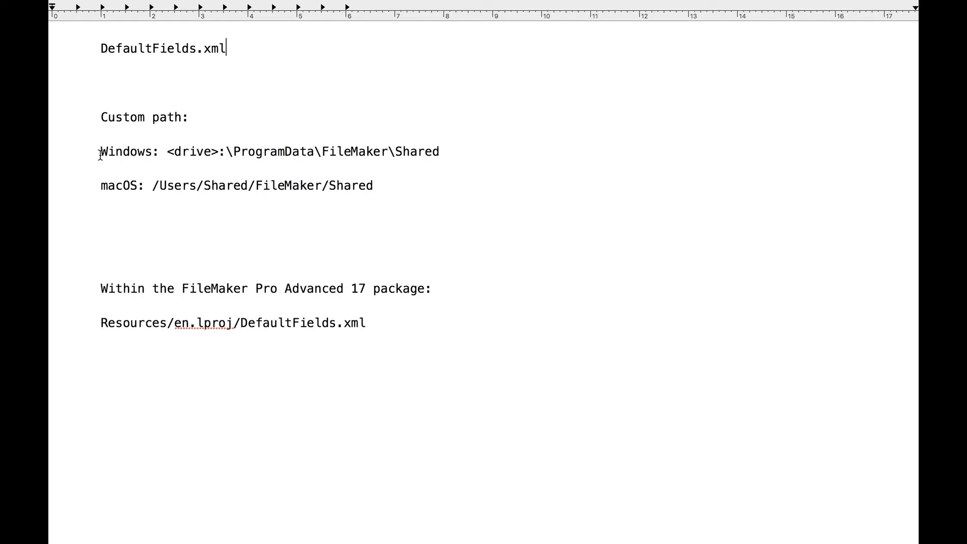
pyautogui.moveTo(153, 187)
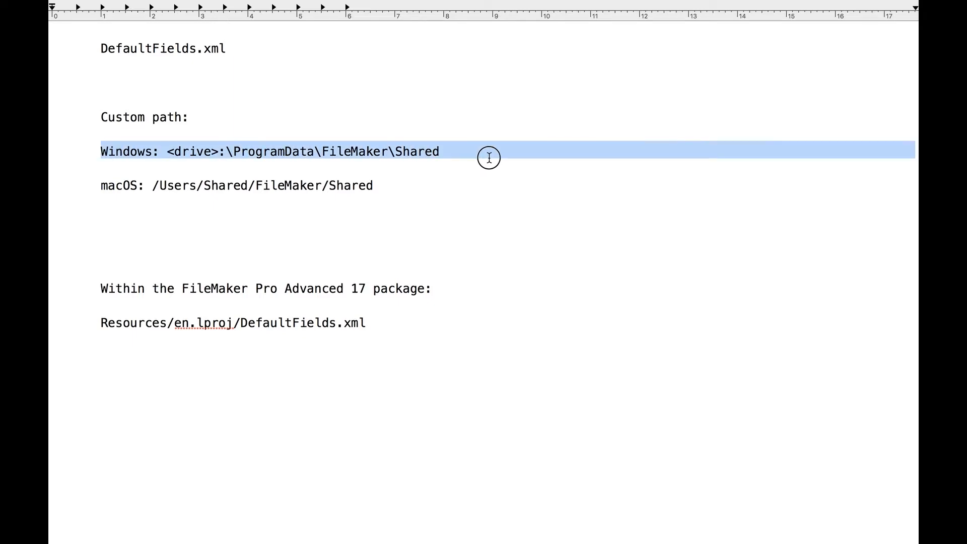
pyautogui.moveTo(316, 164)
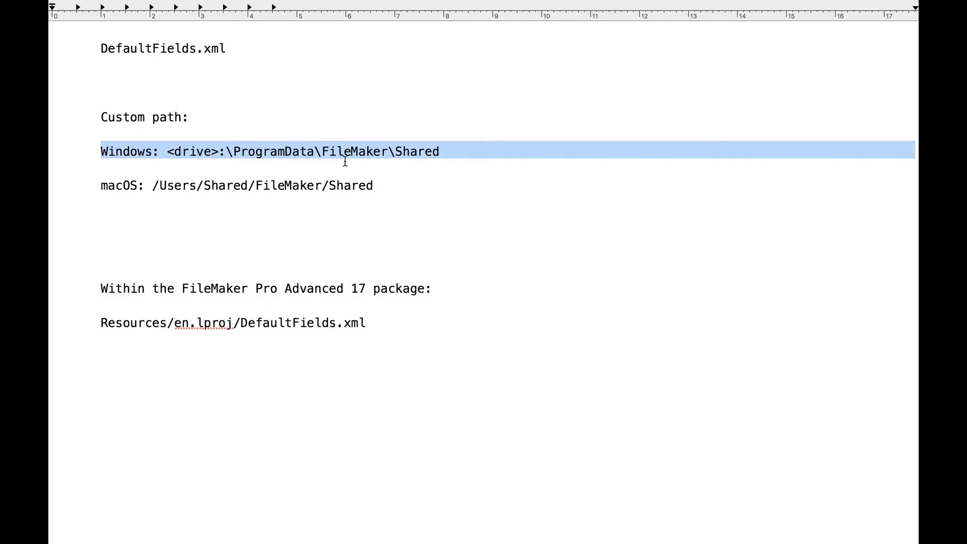
pyautogui.moveTo(449, 150)
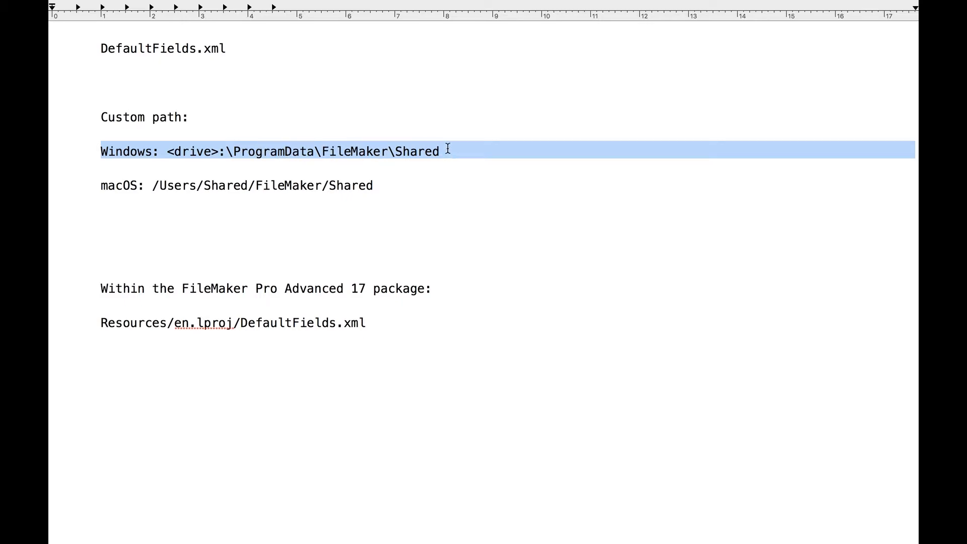
pyautogui.moveTo(267, 199)
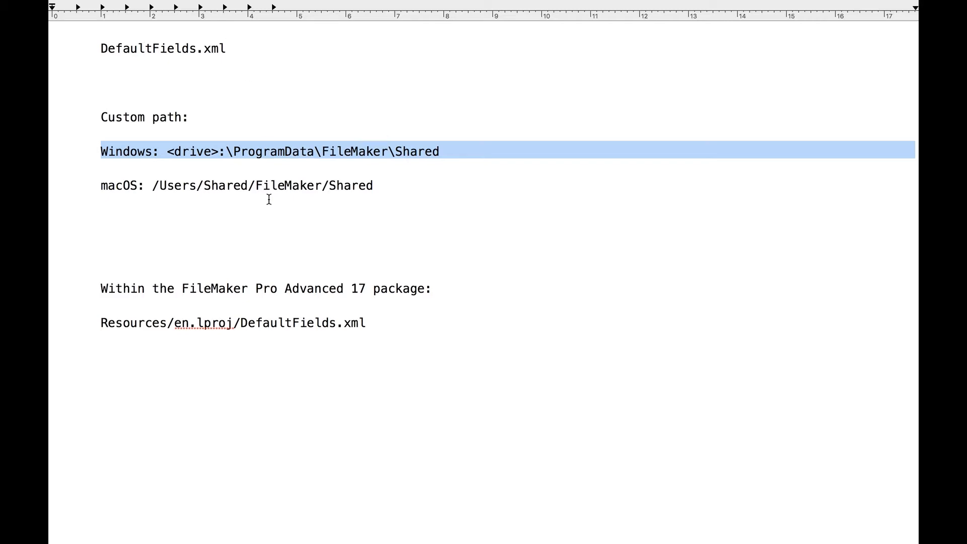
pyautogui.moveTo(231, 200)
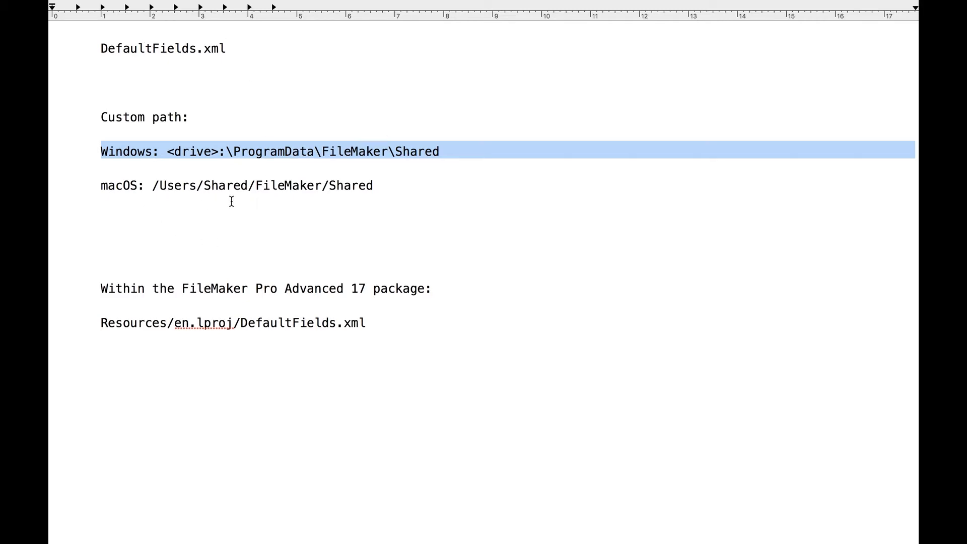
pyautogui.moveTo(390, 189)
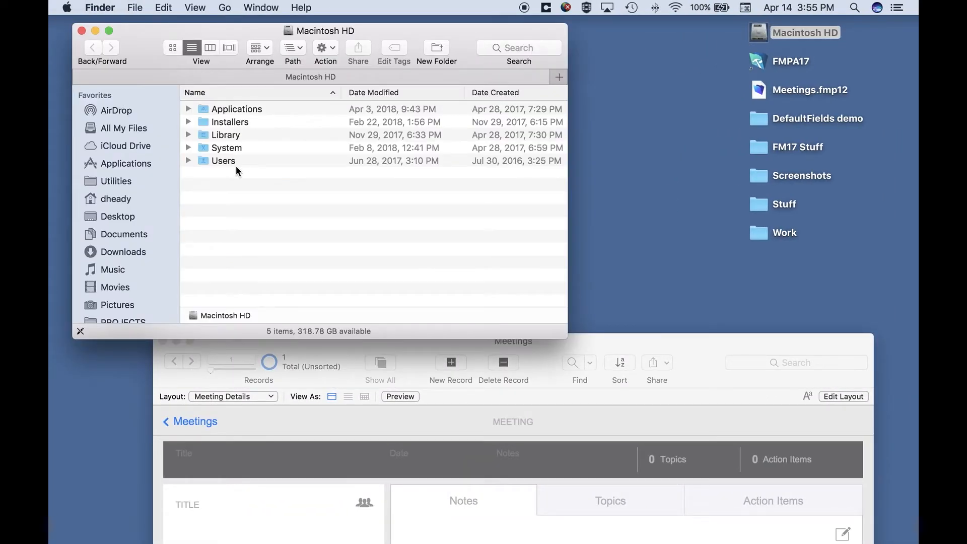
# Browse through Users, Shared and FileMaker to the empty Shared folder
pyautogui.doubleClick(223, 161)
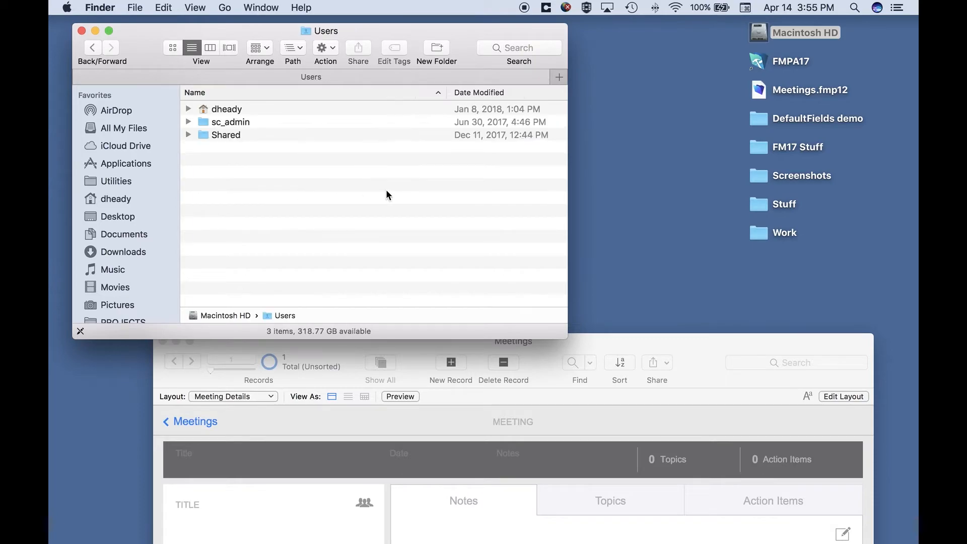
pyautogui.moveTo(247, 112)
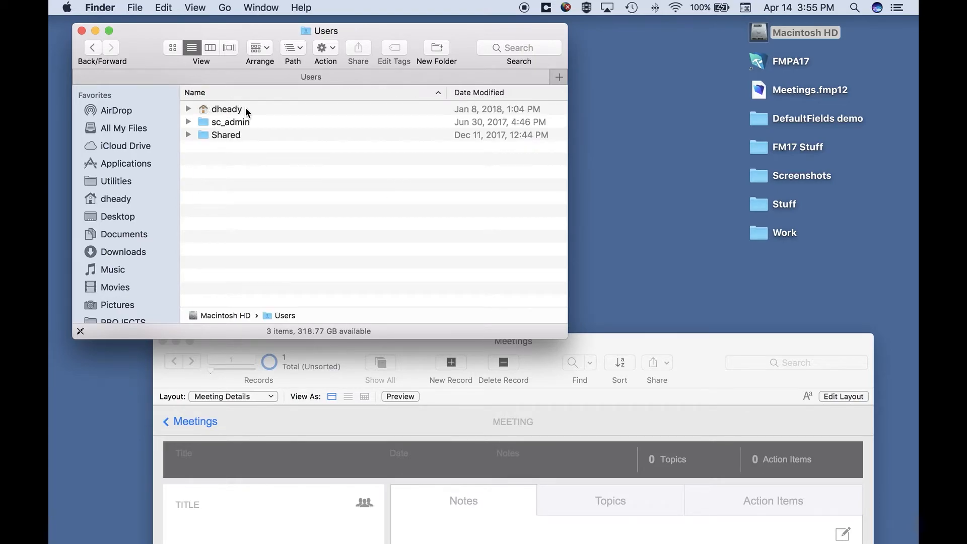
pyautogui.moveTo(242, 139)
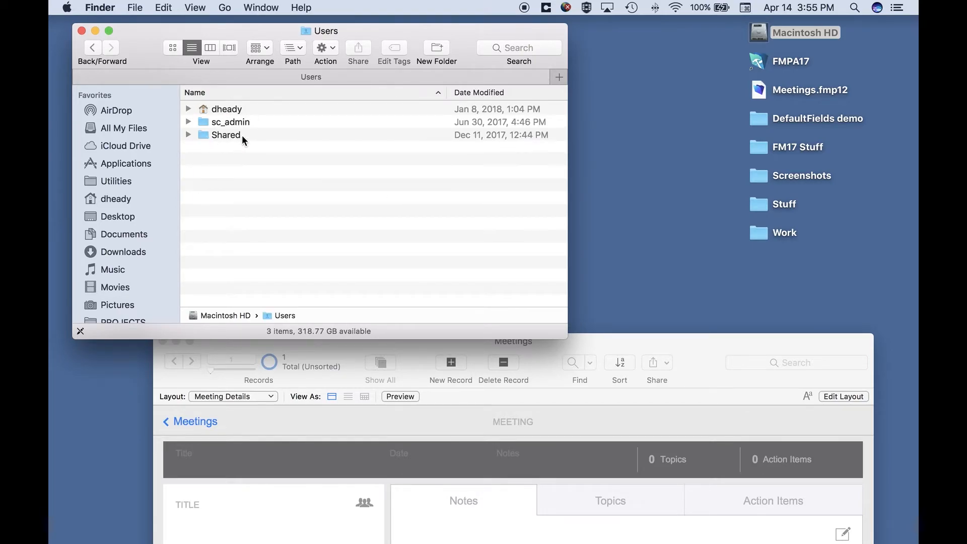
pyautogui.doubleClick(226, 134)
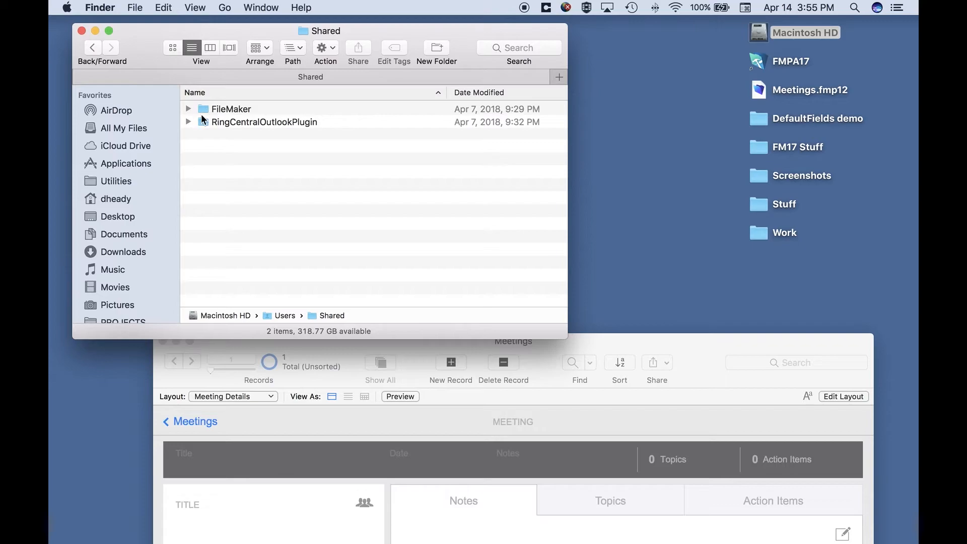
pyautogui.click(231, 109)
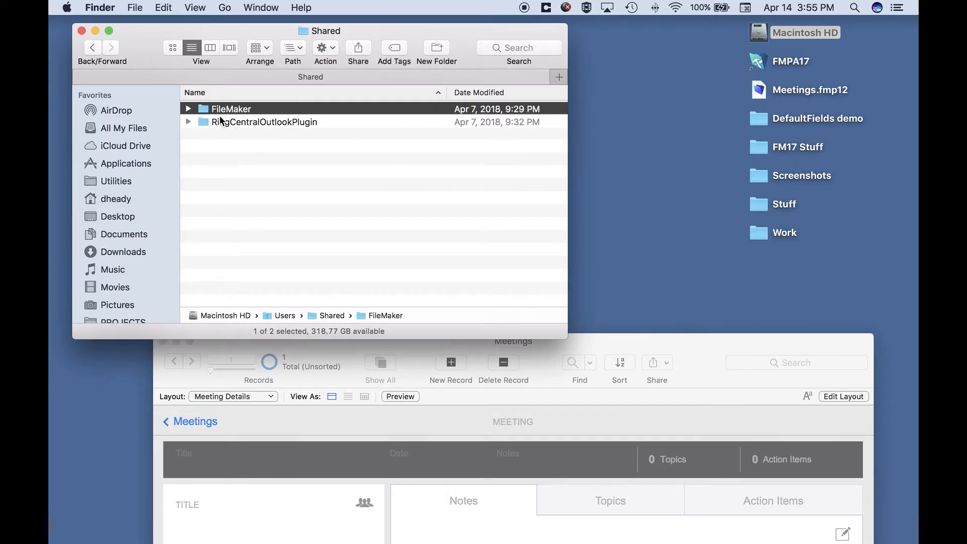
pyautogui.doubleClick(231, 108)
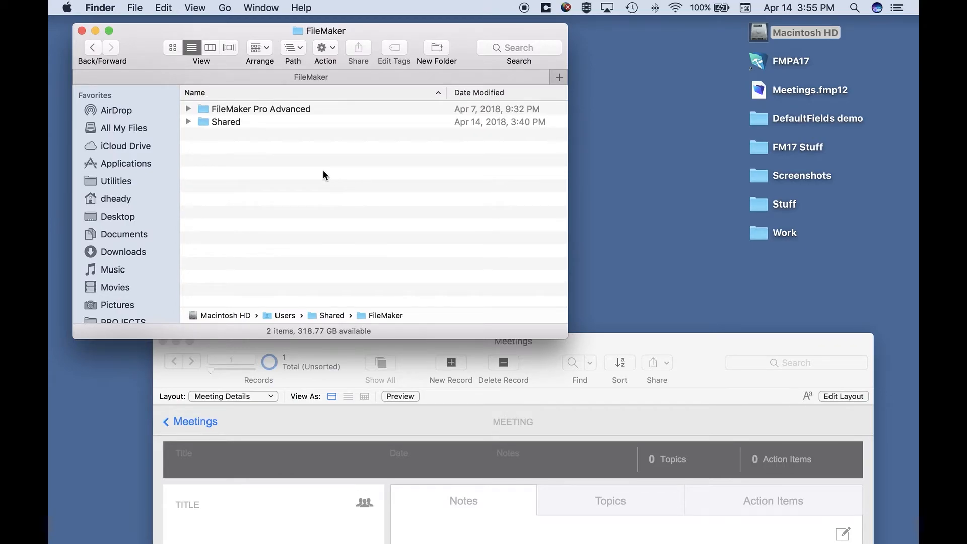
pyautogui.moveTo(286, 115)
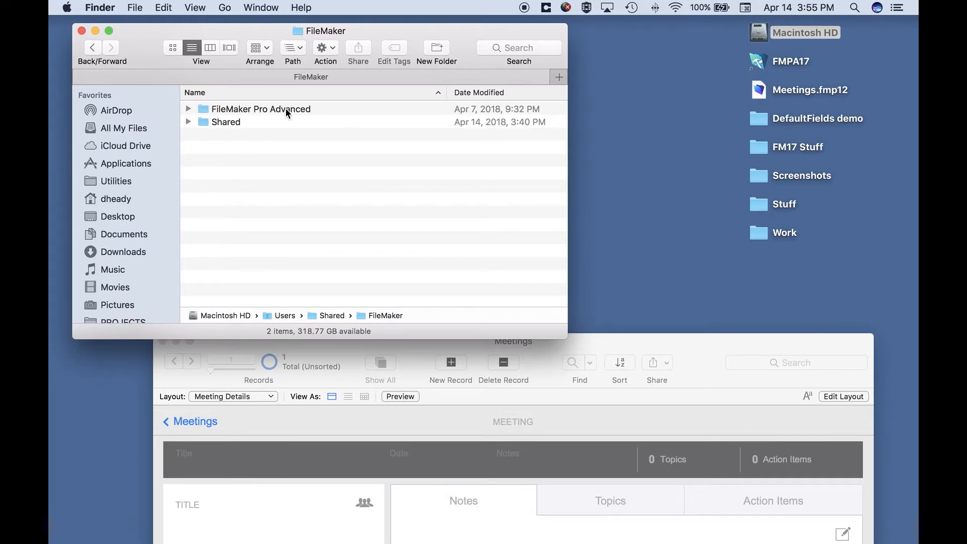
pyautogui.click(260, 109)
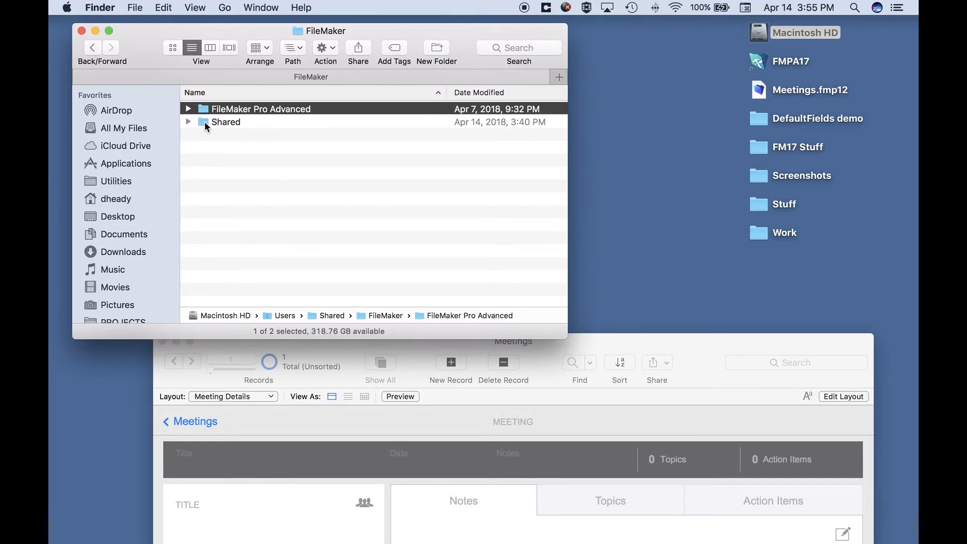
pyautogui.moveTo(209, 131)
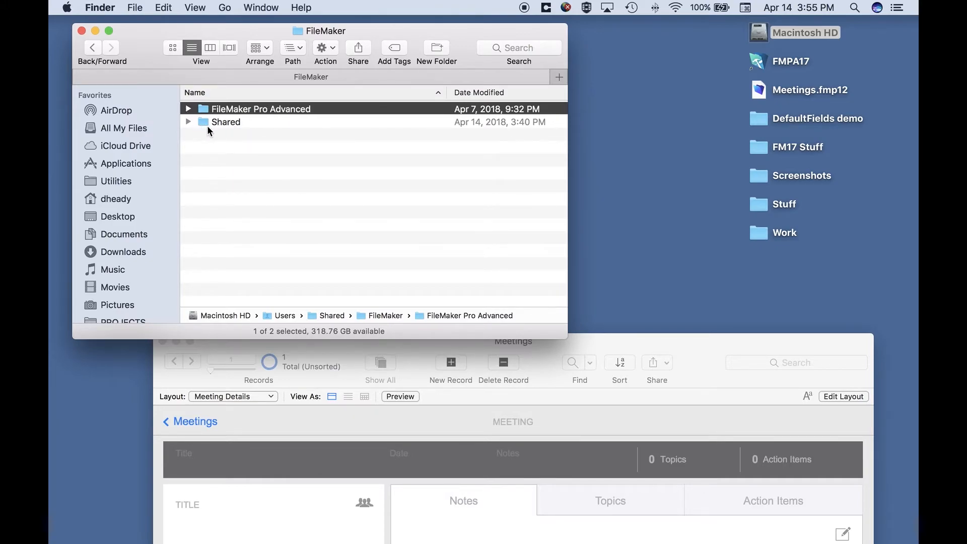
pyautogui.doubleClick(225, 121)
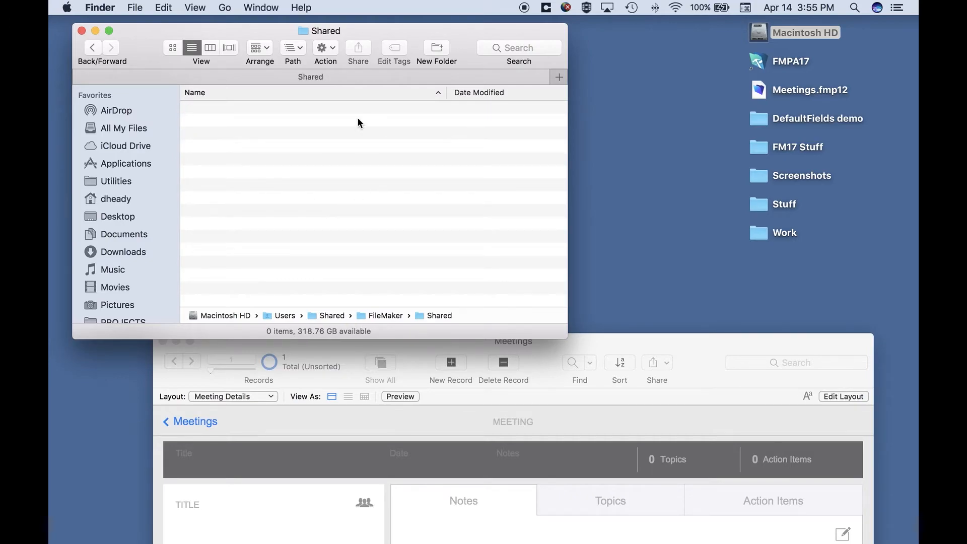
pyautogui.moveTo(348, 170)
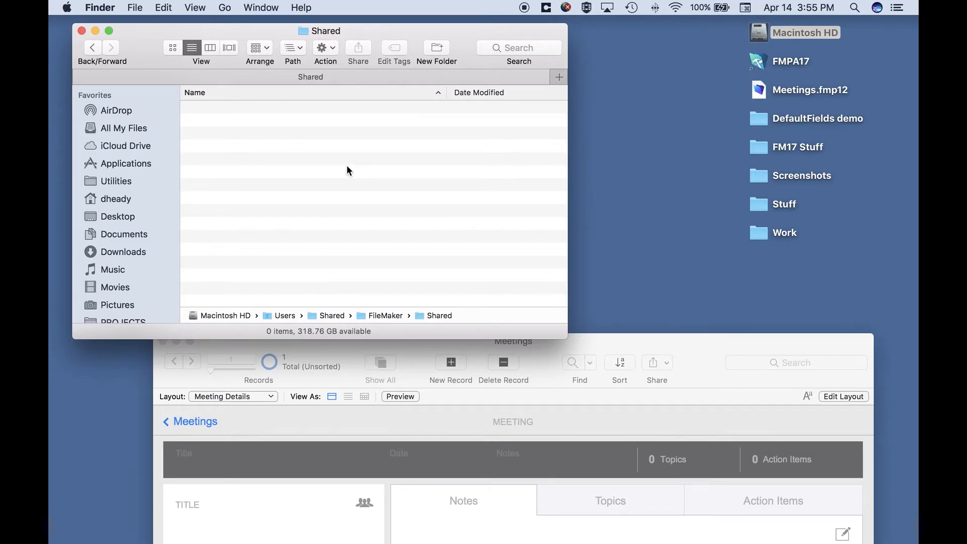
pyautogui.moveTo(692, 223)
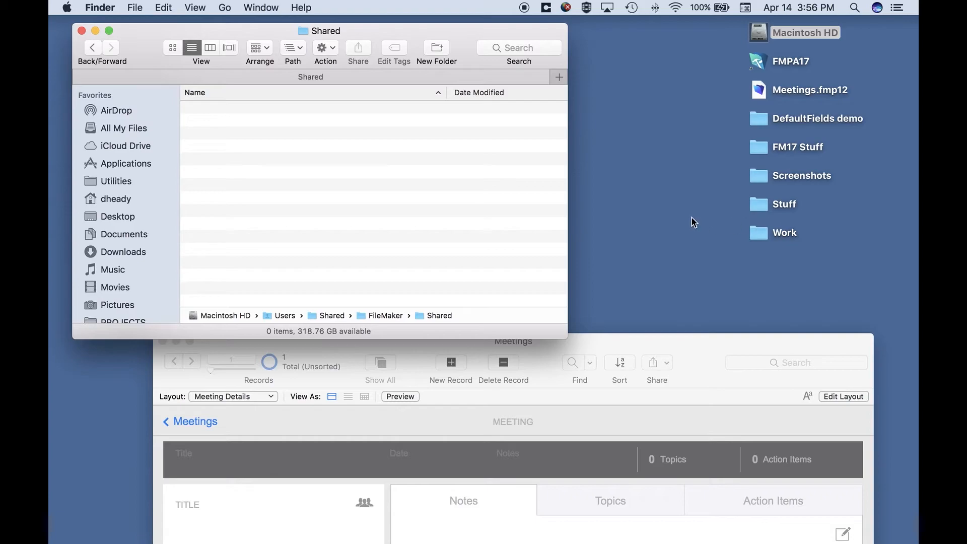
pyautogui.moveTo(764, 123)
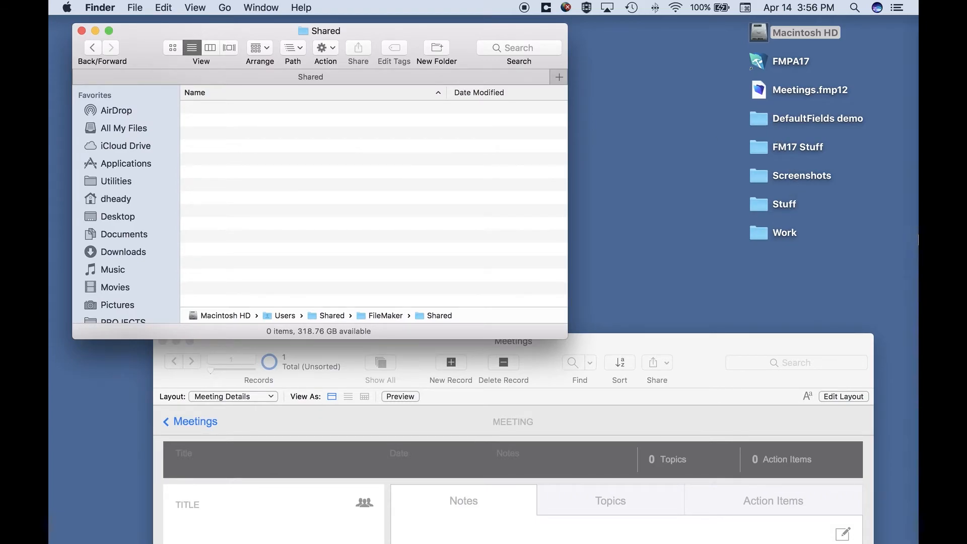
pyautogui.moveTo(900, 472)
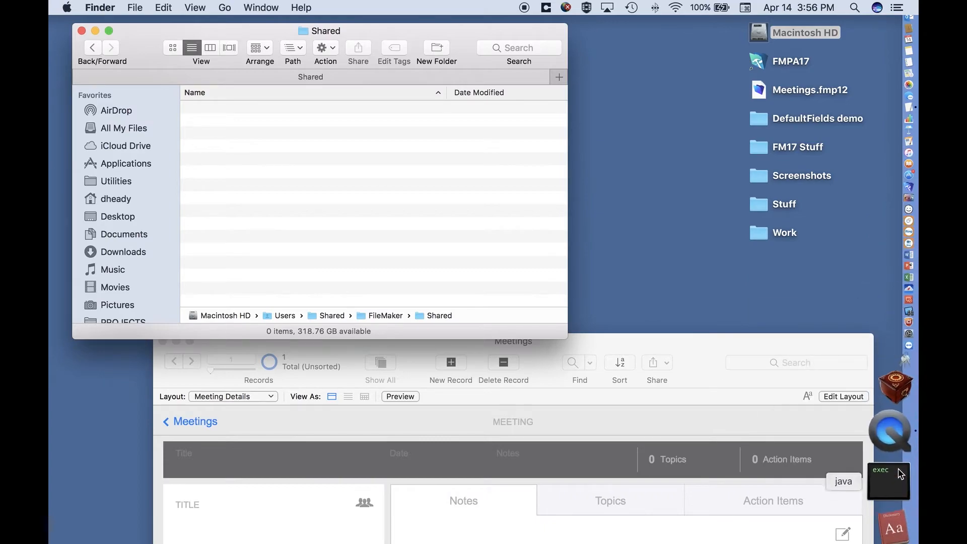
pyautogui.moveTo(888, 188)
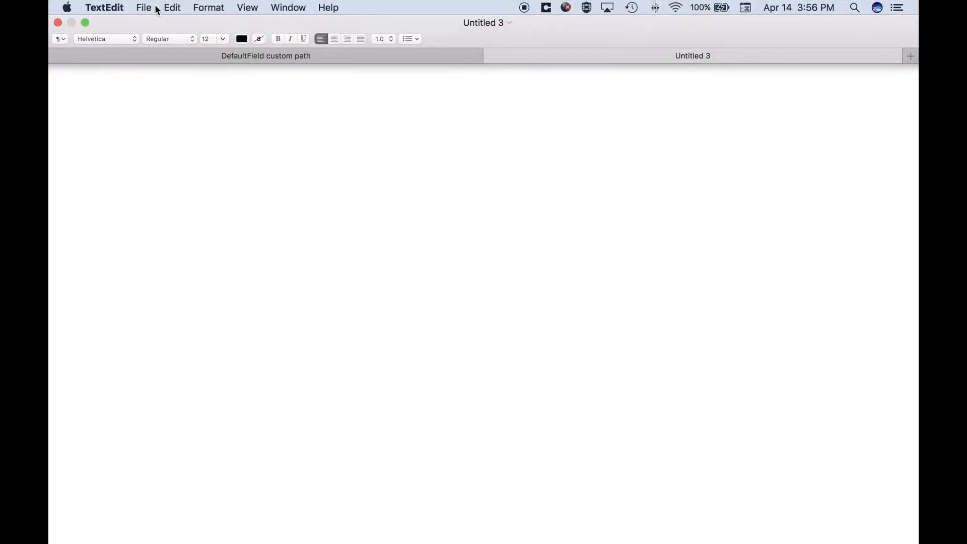
# Bring up the Save sheet for the blank Untitled 3 TextEdit document
pyautogui.click(209, 7)
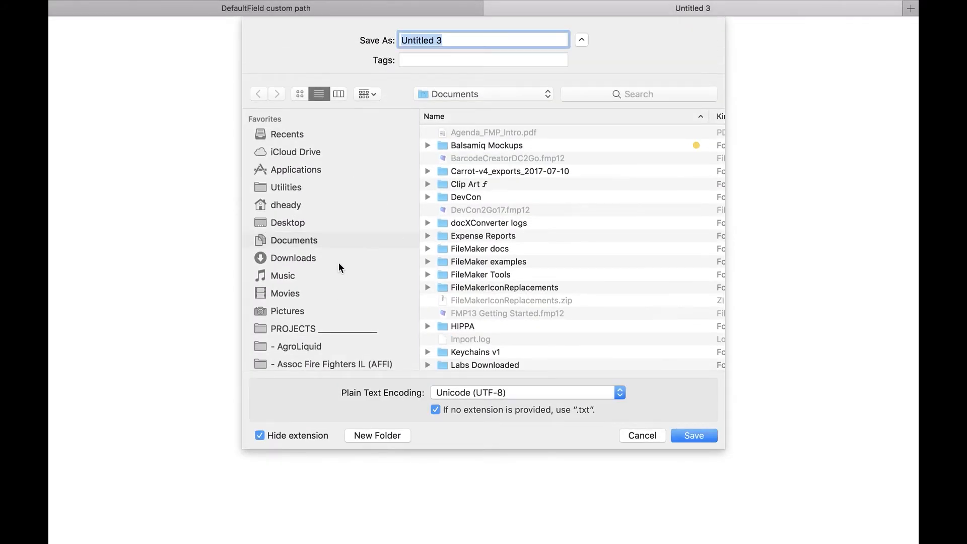
# Save the blank document to the Desktop as DefaultFields.xml, keeping the .xml extension
pyautogui.click(287, 222)
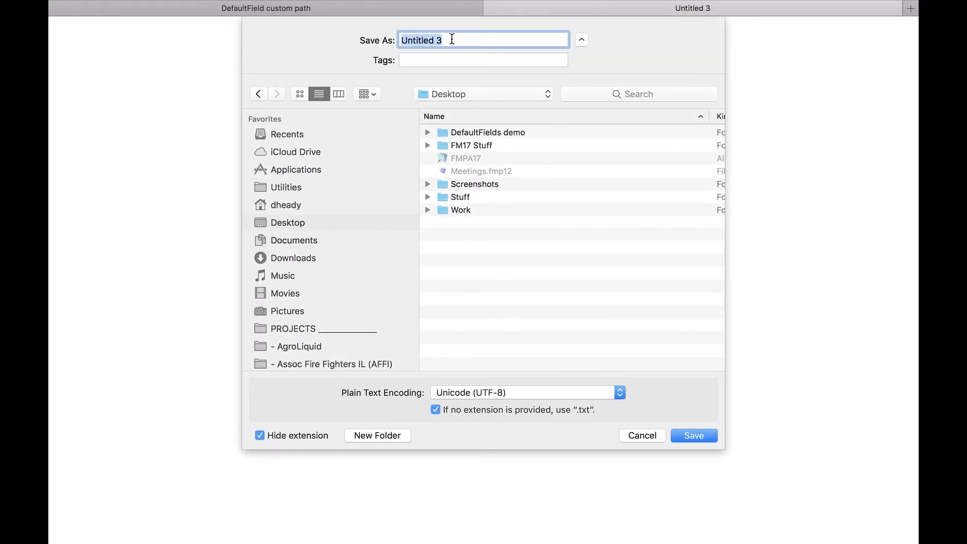
pyautogui.write('Dee')
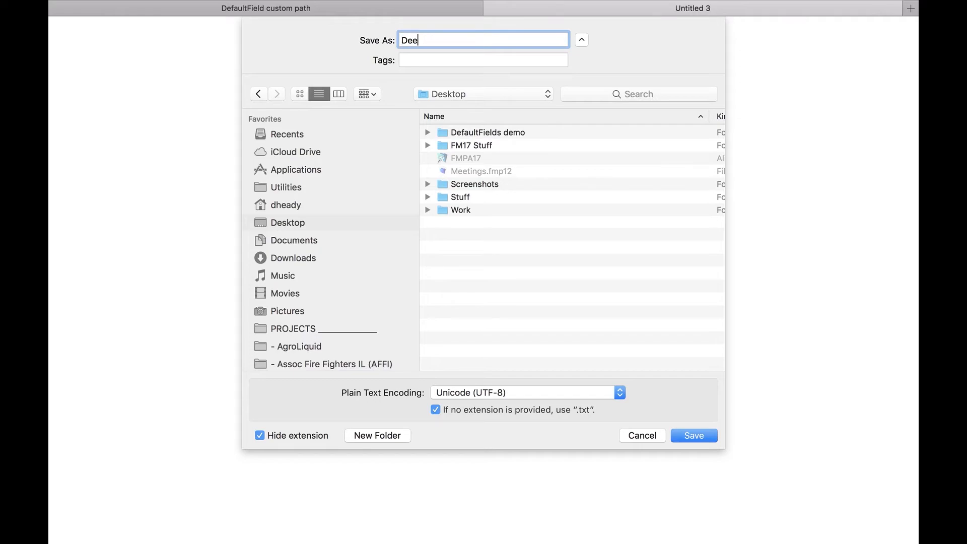
pyautogui.write('Defau')
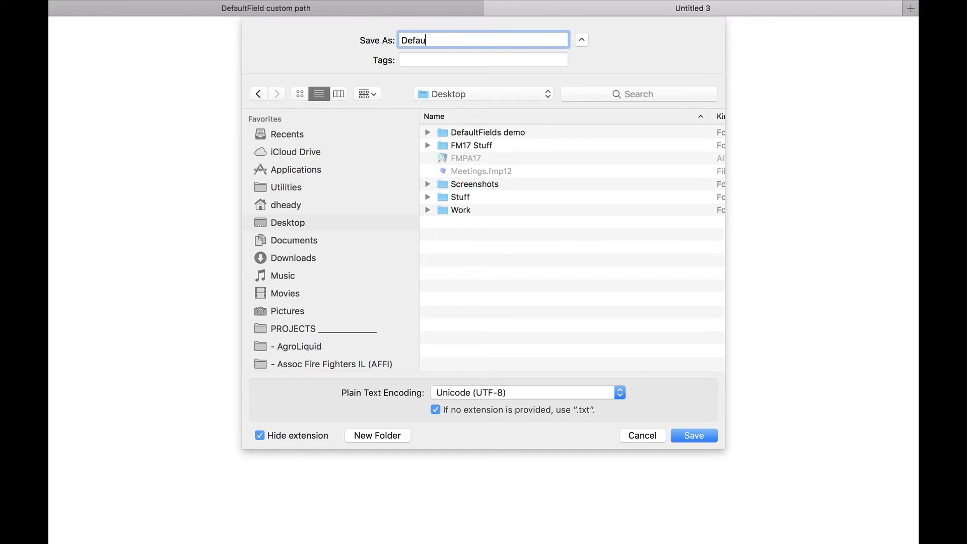
pyautogui.write('ltField')
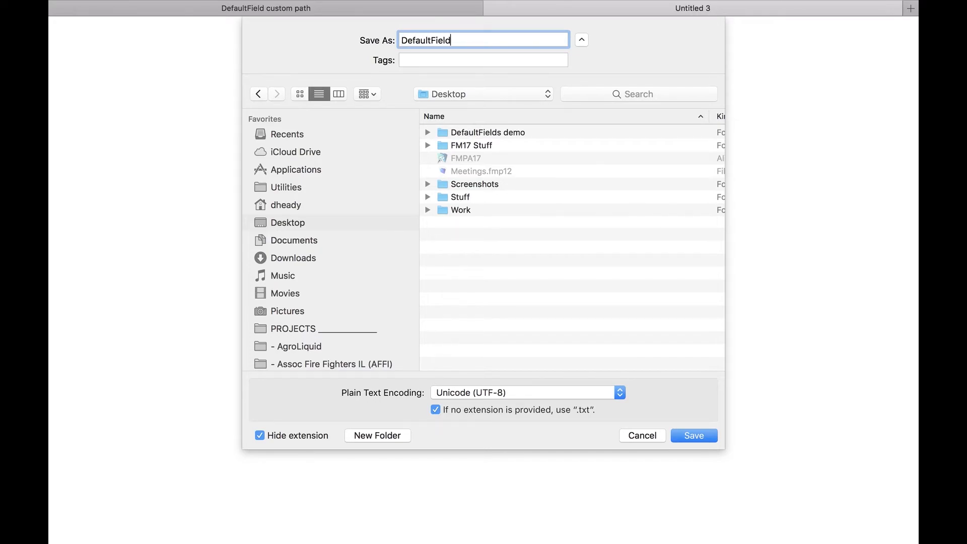
pyautogui.write('s')
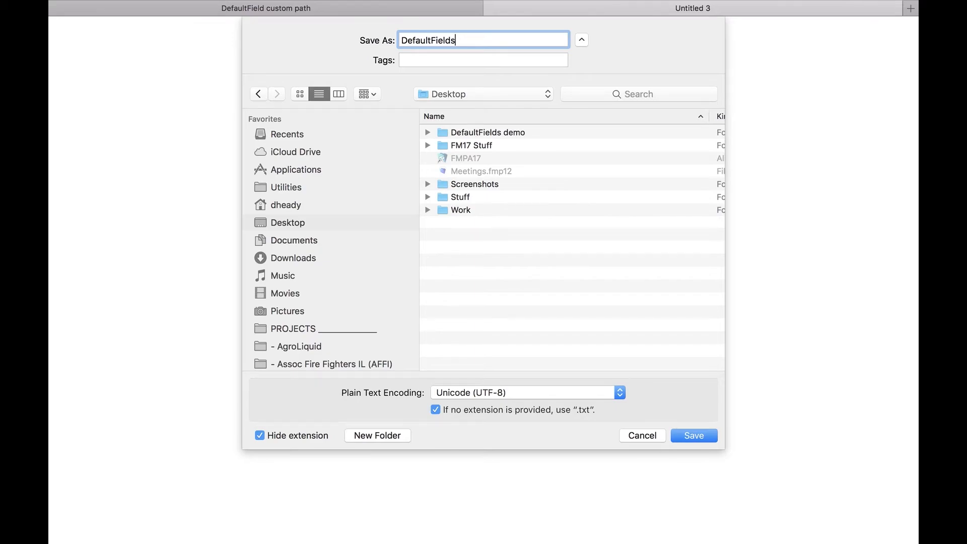
pyautogui.write('.xml')
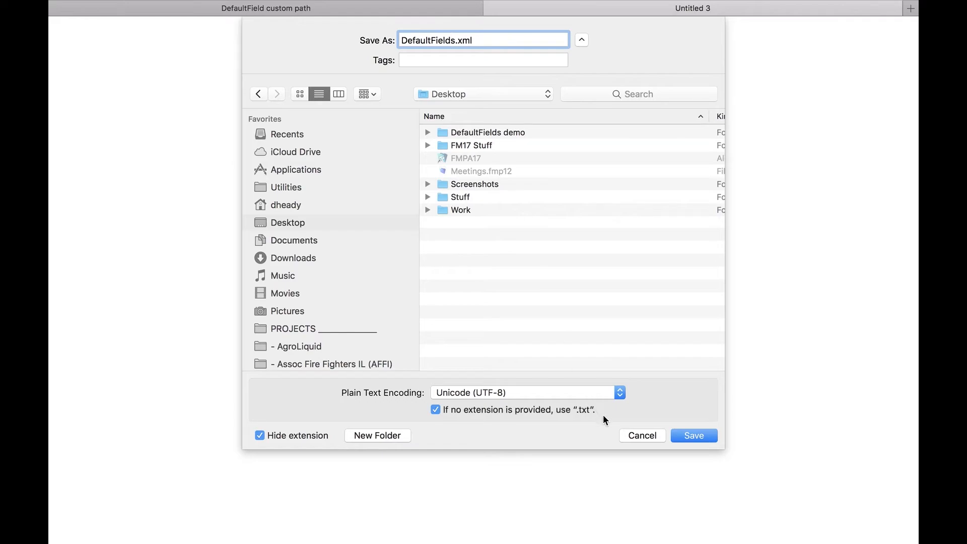
pyautogui.moveTo(445, 425)
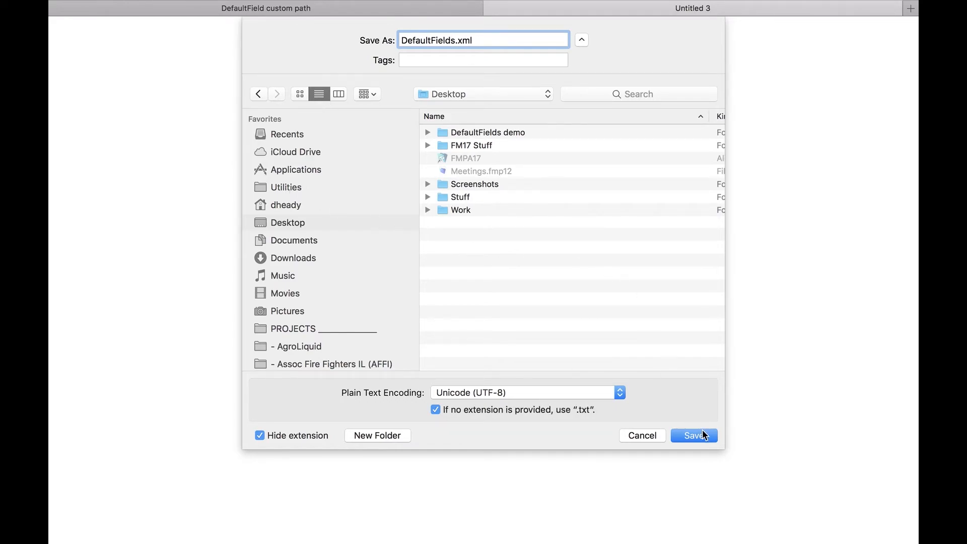
pyautogui.click(693, 435)
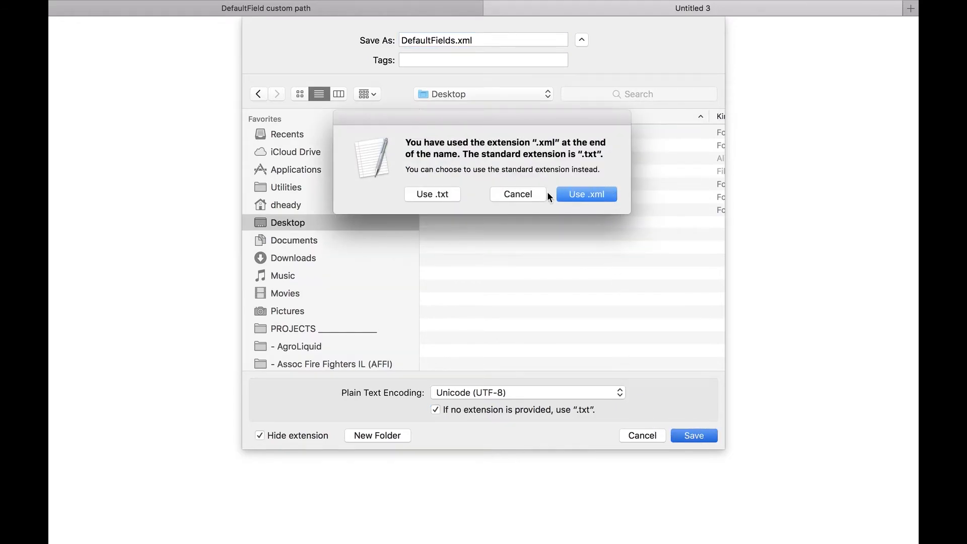
pyautogui.click(585, 195)
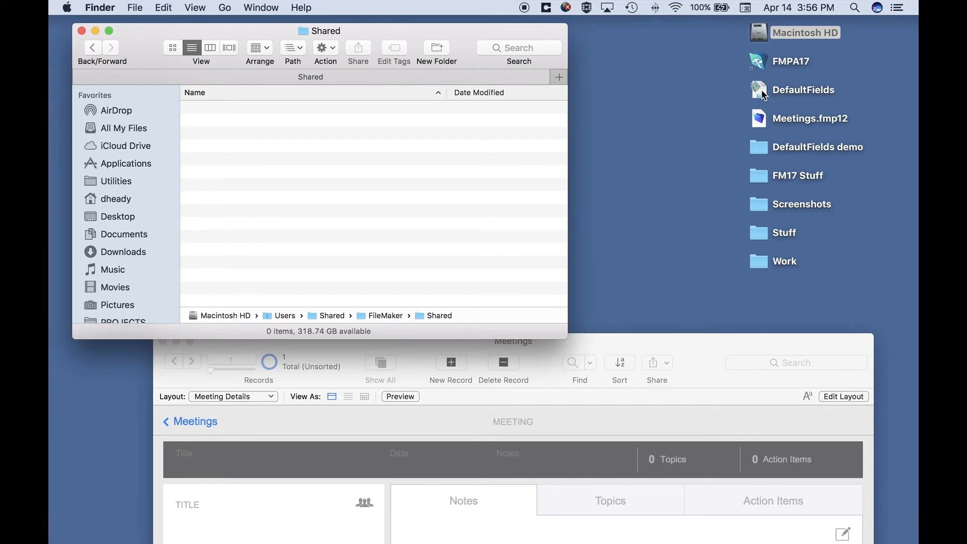
# Move DefaultFields.xml from the desktop into the Users/Shared/FileMaker/Shared folder
pyautogui.click(759, 90)
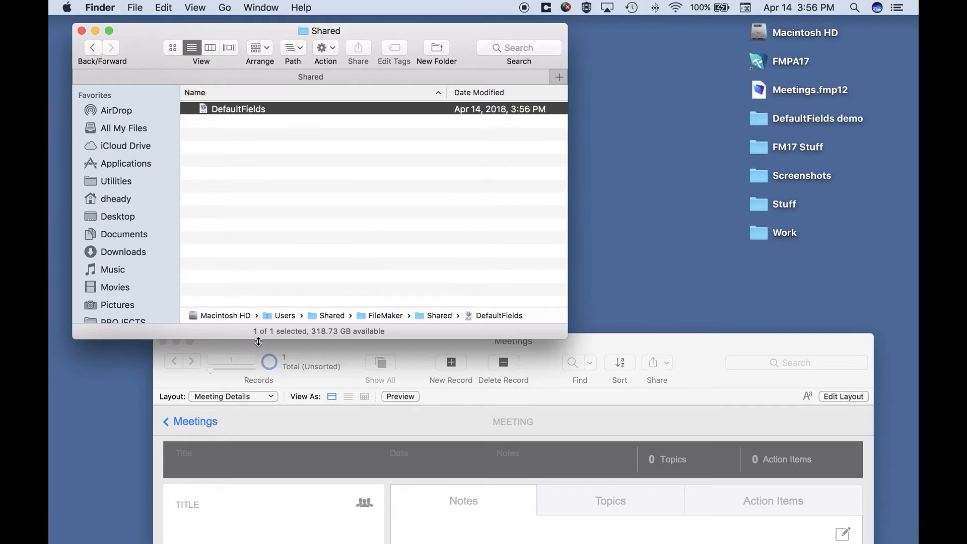
pyautogui.moveTo(441, 322)
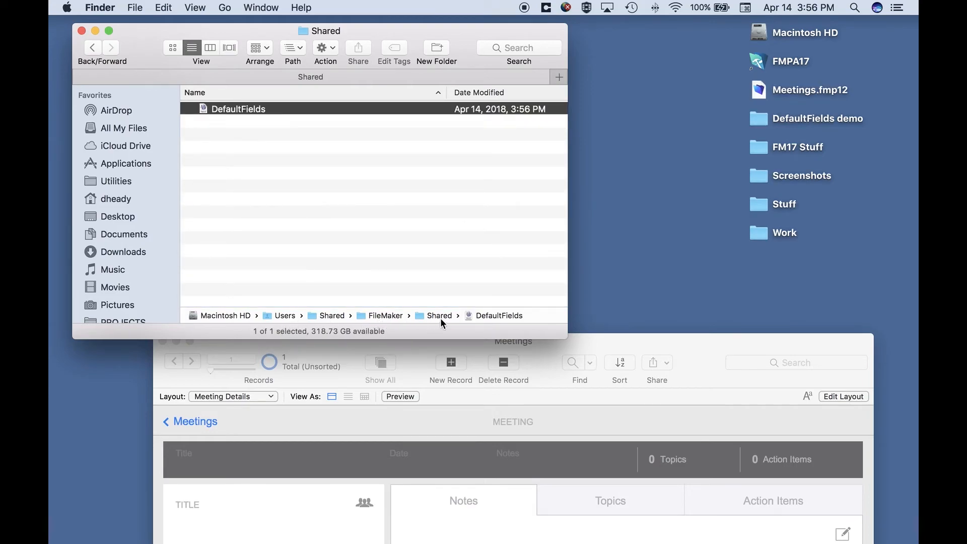
pyautogui.click(283, 165)
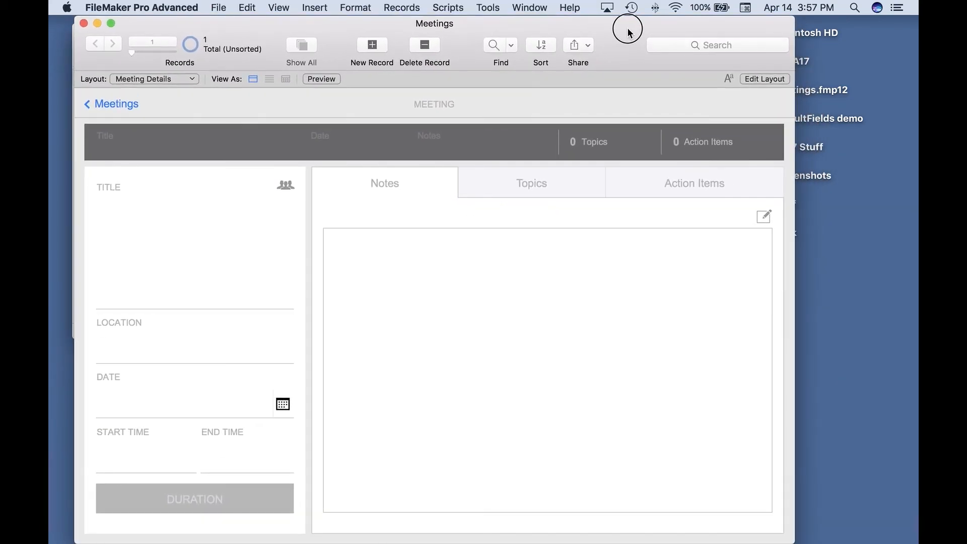
pyautogui.moveTo(472, 228)
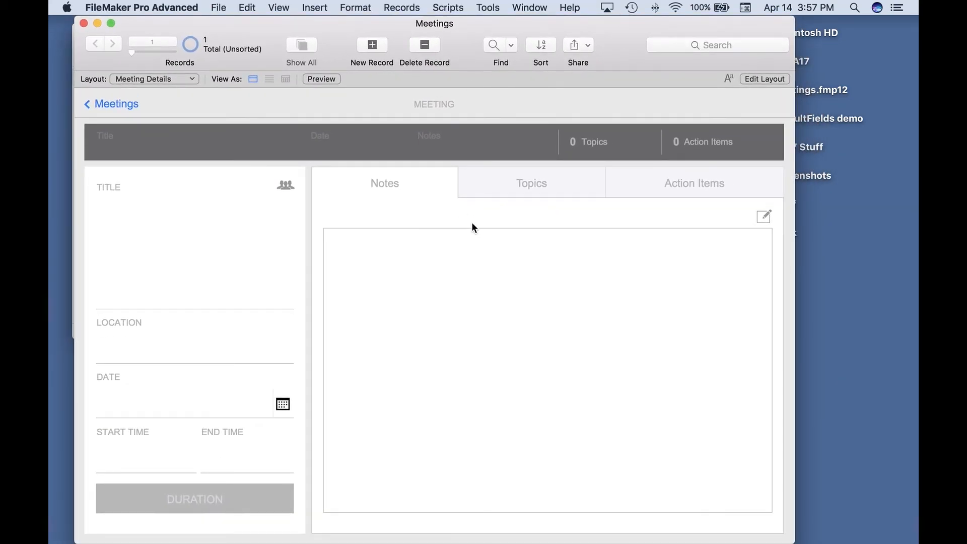
pyautogui.moveTo(219, 8)
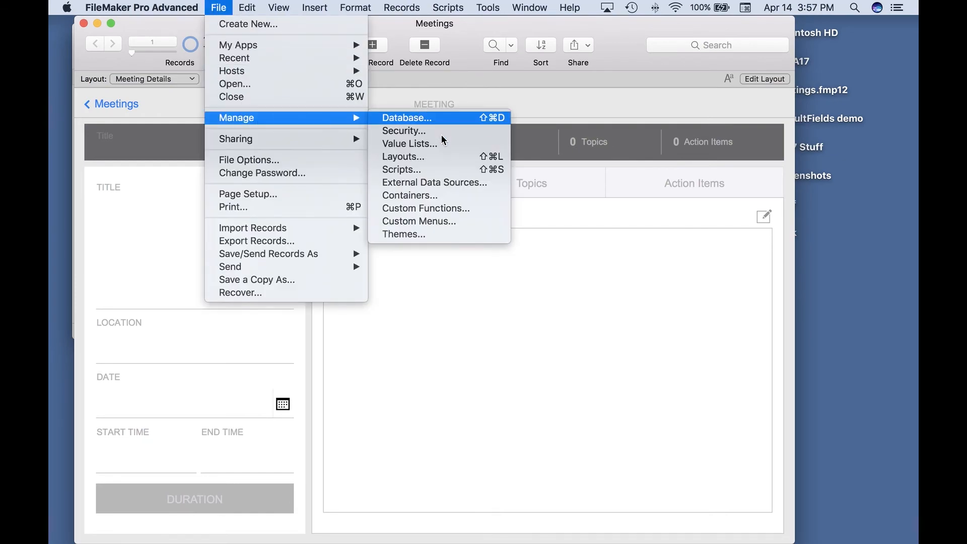
# Open Manage Database for Meetings, showing the Meetings table's 12 fields
pyautogui.click(406, 118)
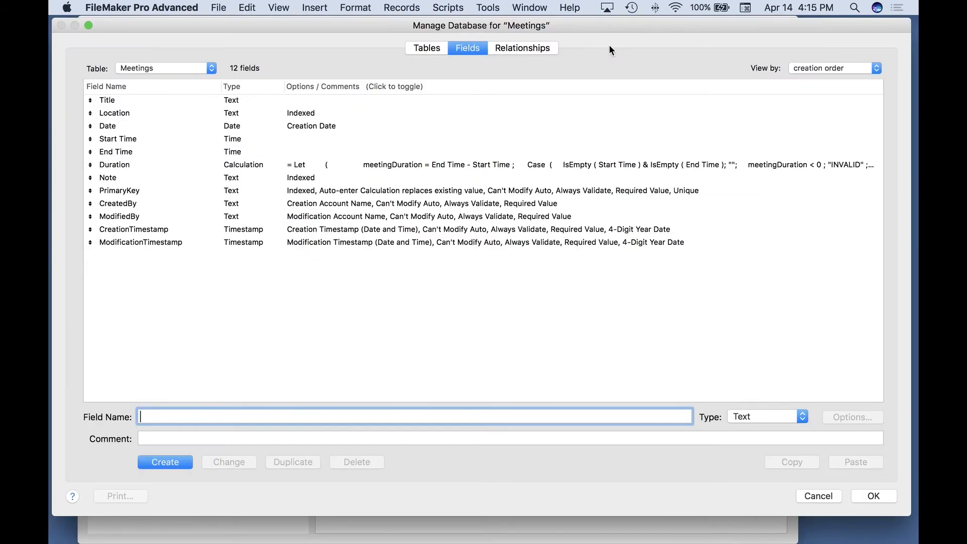
pyautogui.moveTo(527, 71)
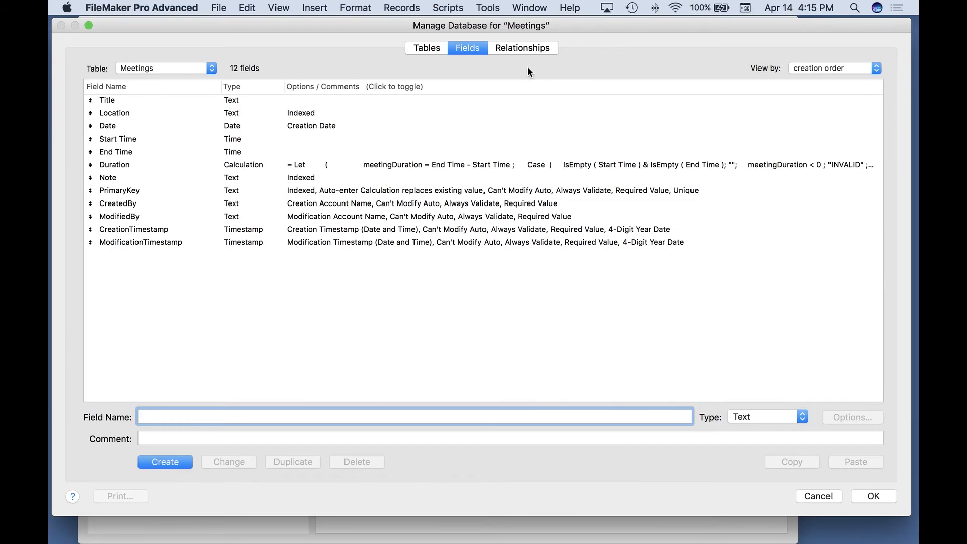
# Create a table named 'Test' and confirm its field list is empty
pyautogui.click(426, 48)
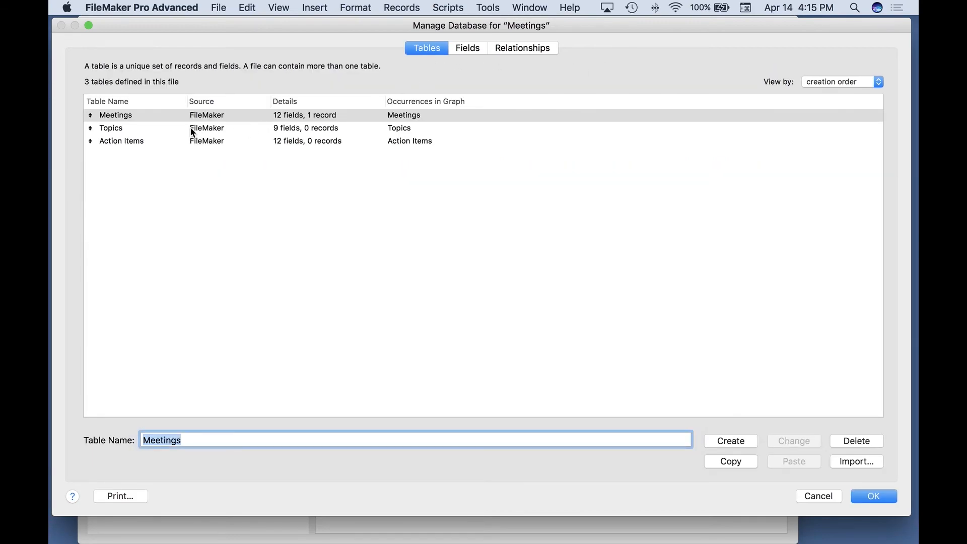
pyautogui.moveTo(134, 150)
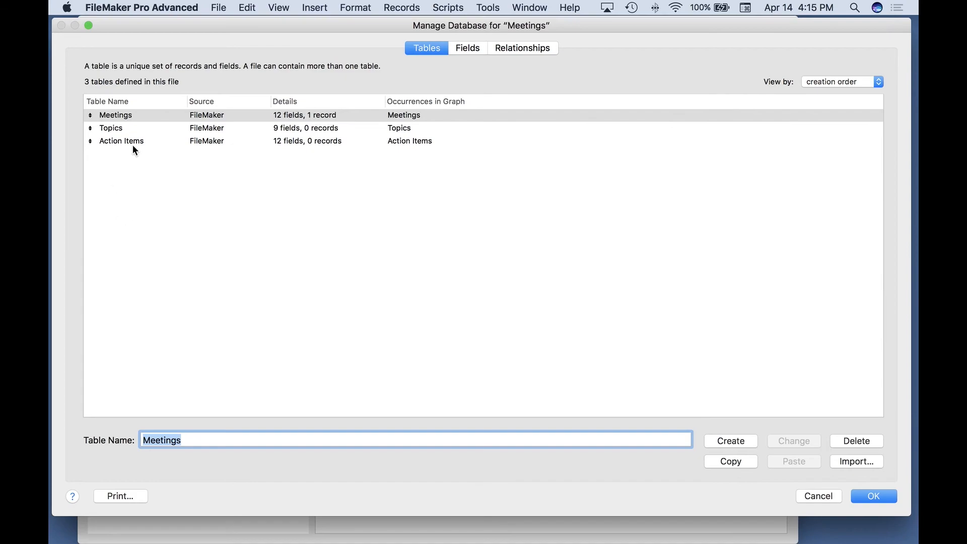
pyautogui.moveTo(302, 229)
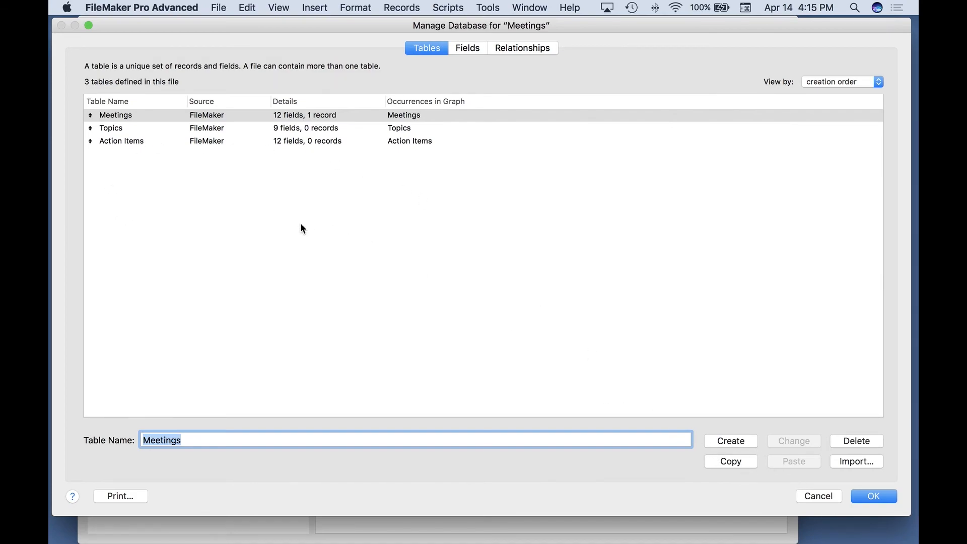
pyautogui.moveTo(337, 316)
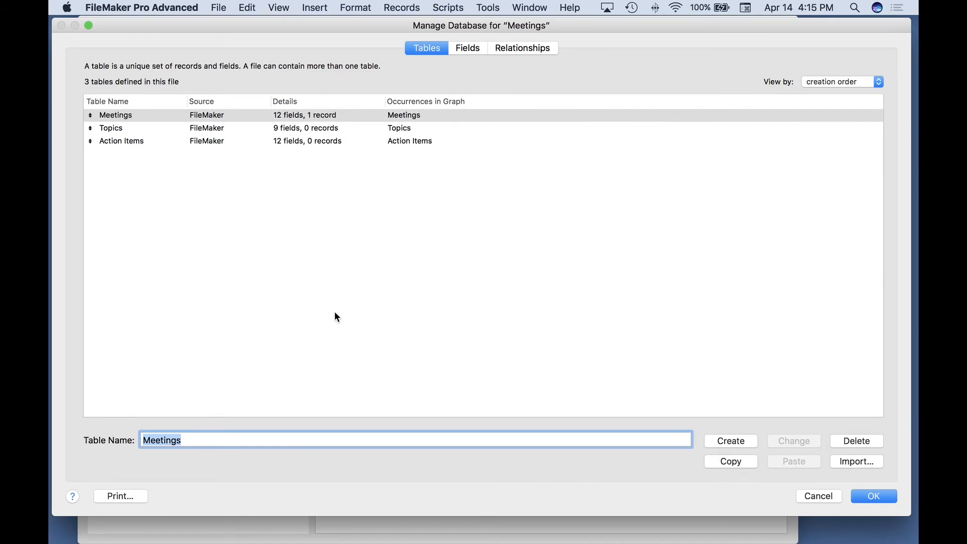
pyautogui.write('Test')
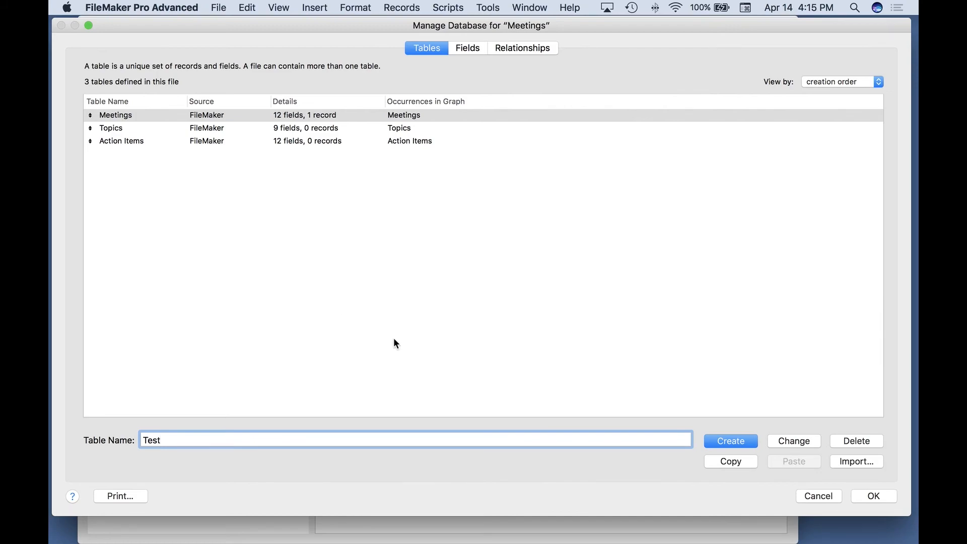
pyautogui.click(730, 440)
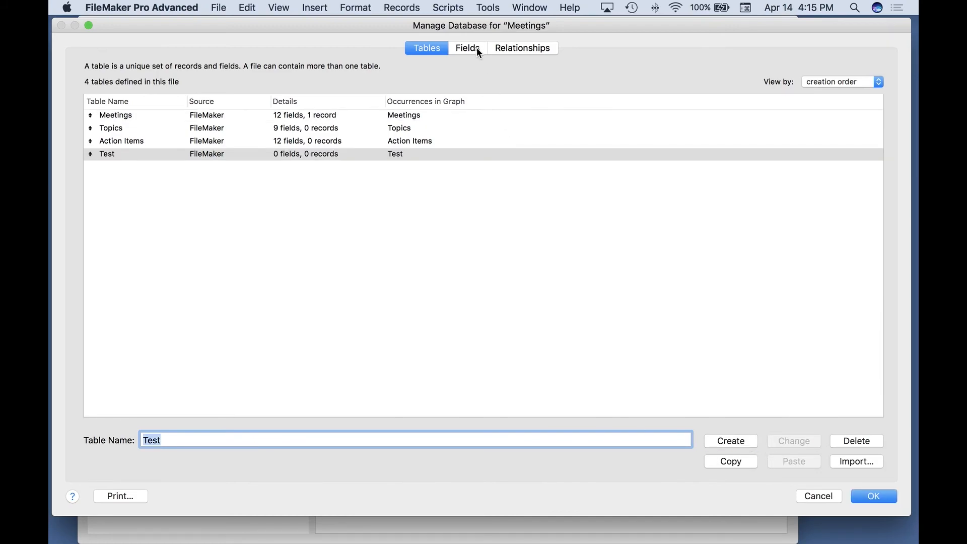
pyautogui.click(467, 48)
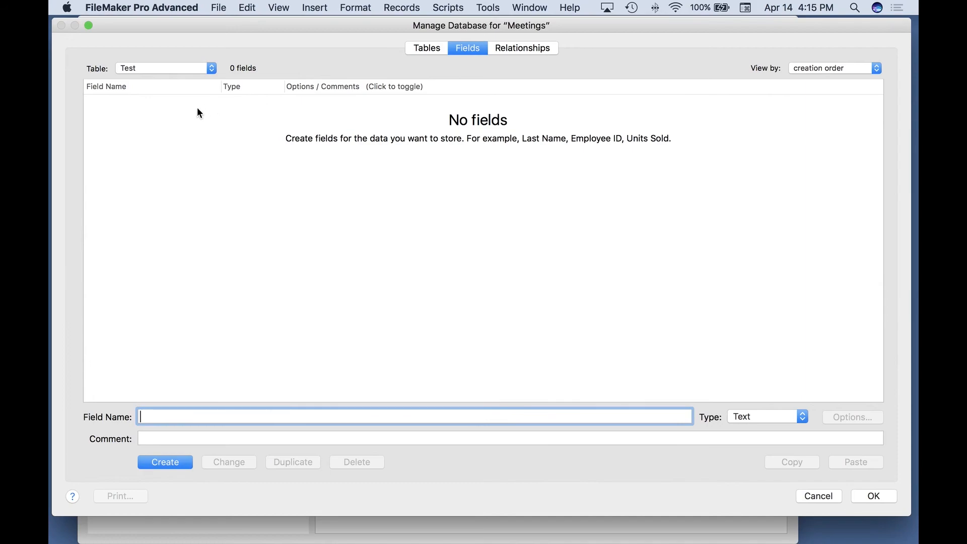
pyautogui.moveTo(372, 152)
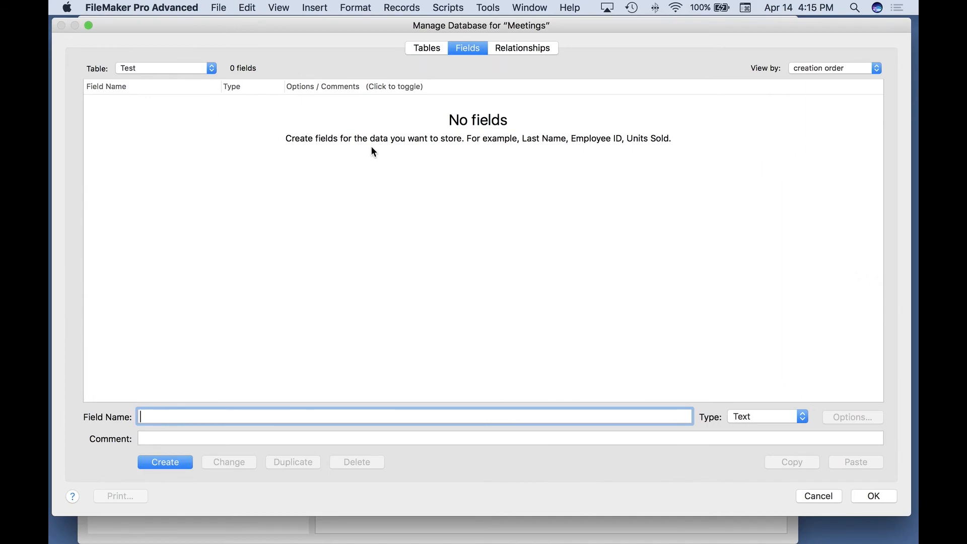